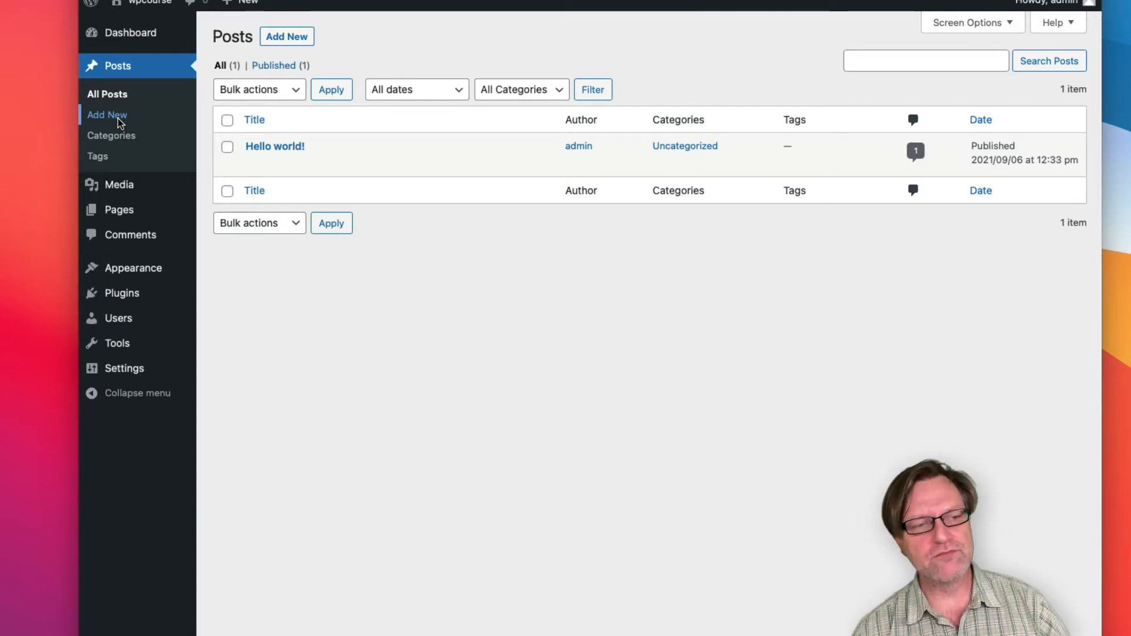
pyautogui.moveTo(286, 36)
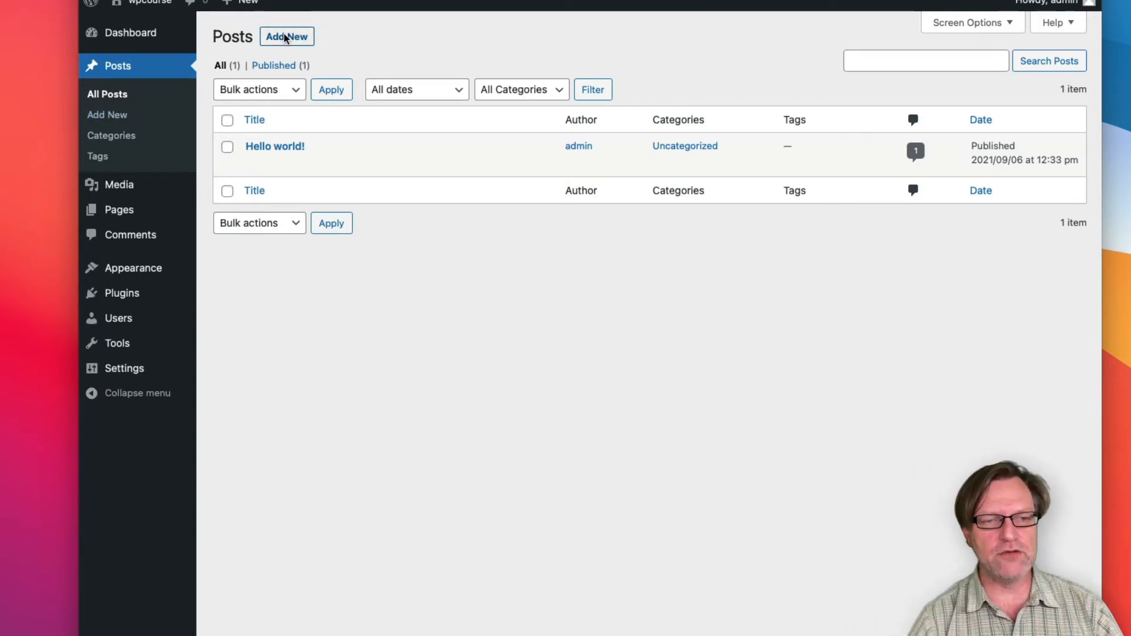
# Start a new blank post in the block editor from the Posts screen's Add New
pyautogui.click(286, 36)
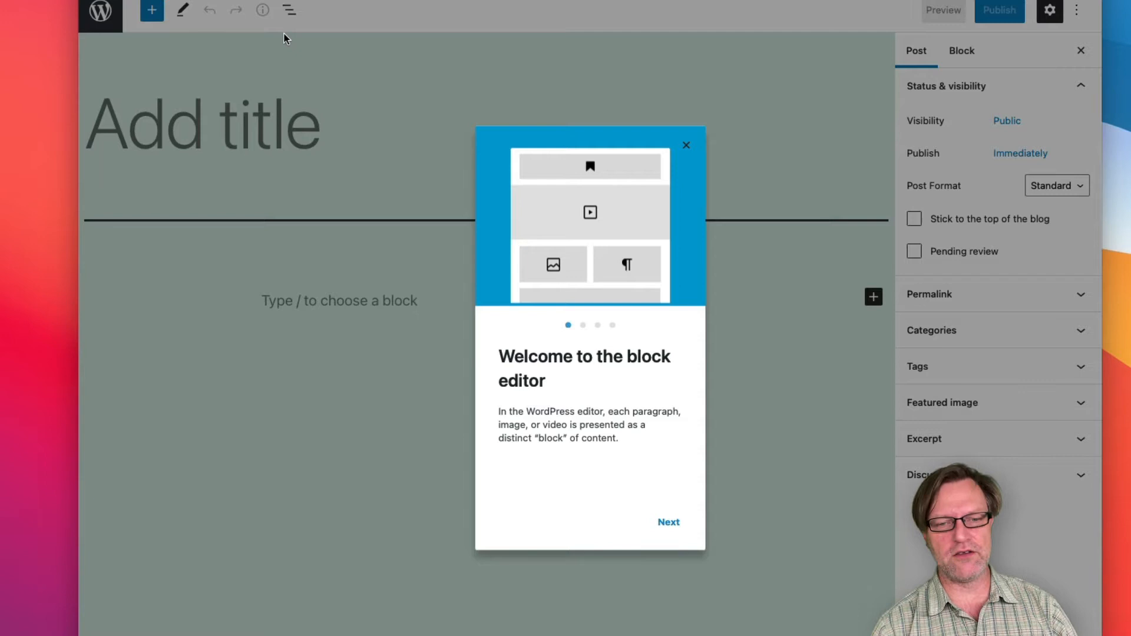
pyautogui.moveTo(686, 145)
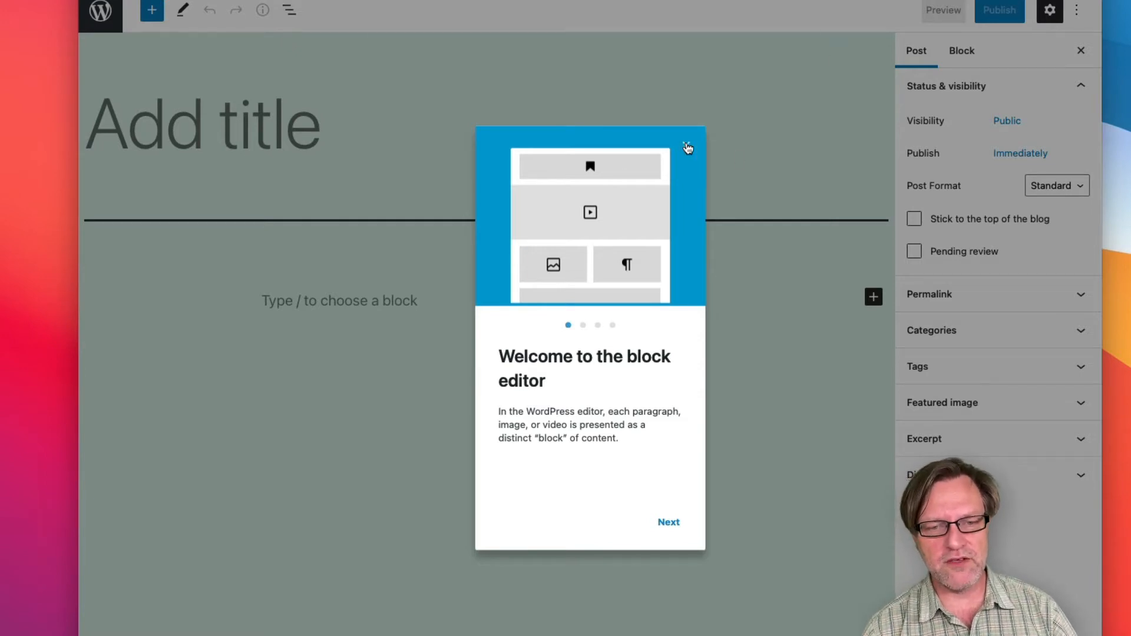
# Dismiss the welcome guide and title the post 'First post ever', fixing the typo
pyautogui.click(686, 146)
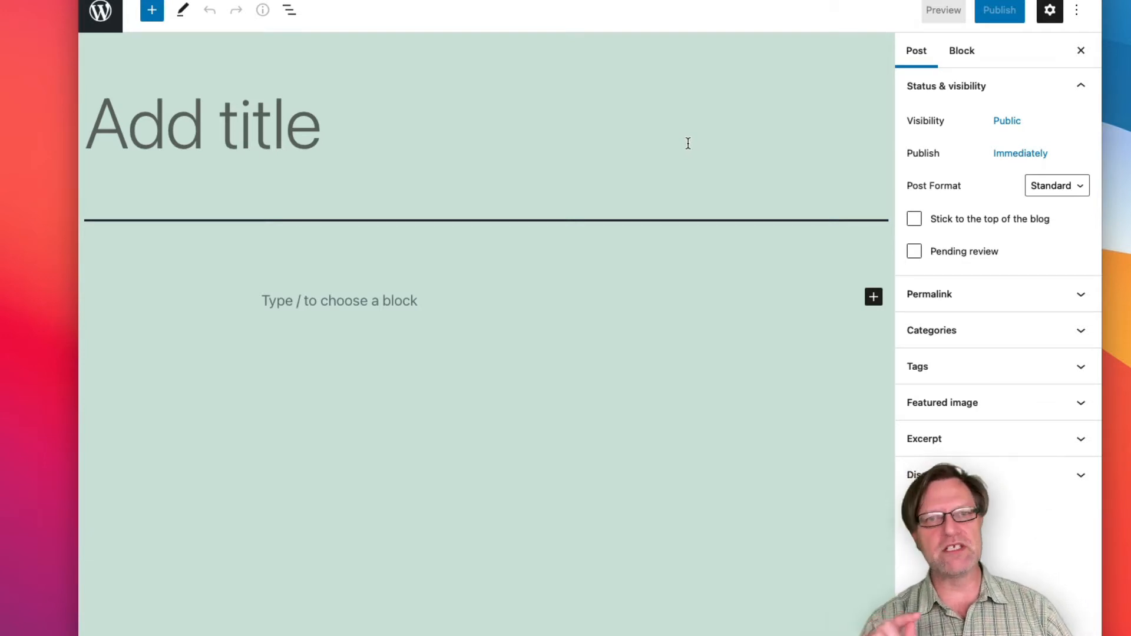
pyautogui.moveTo(319, 85)
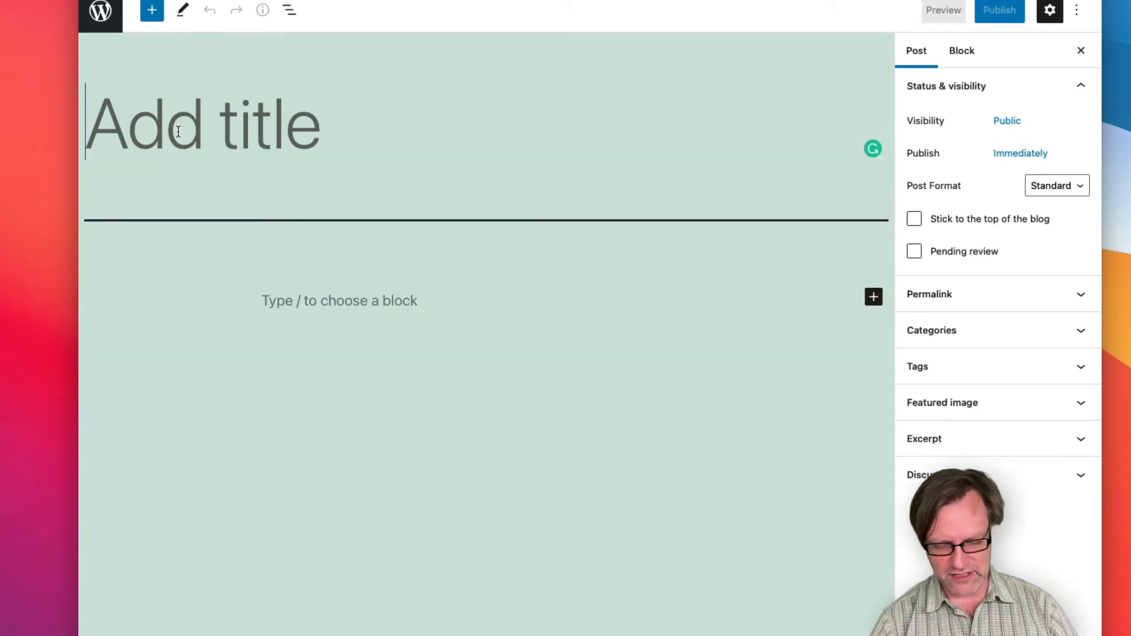
pyautogui.write('Firsts')
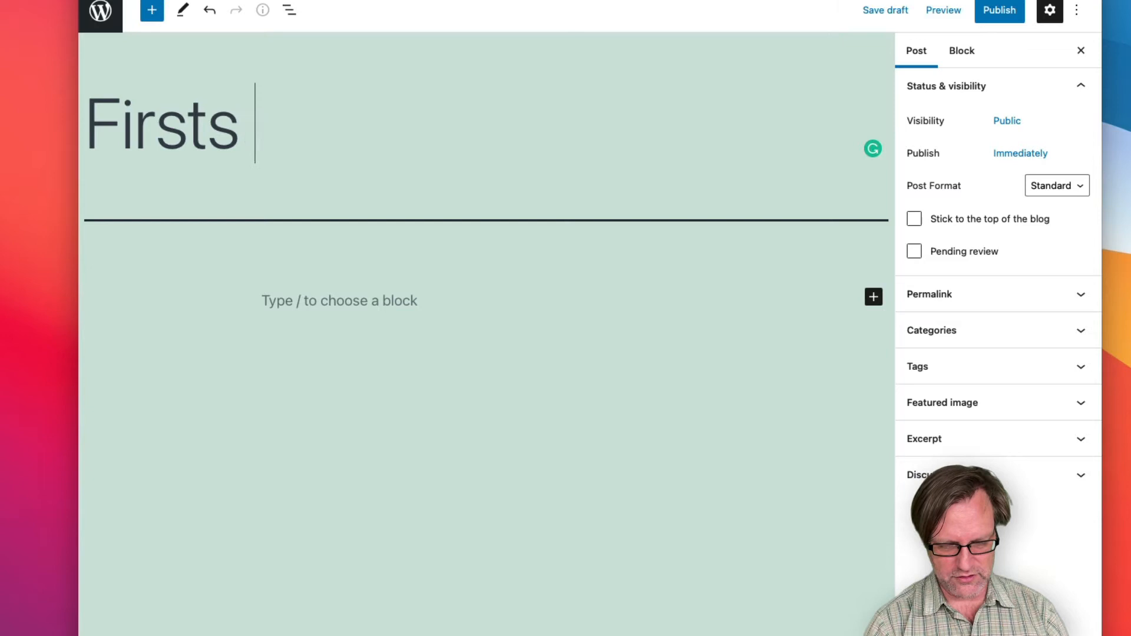
pyautogui.press('Backspace')
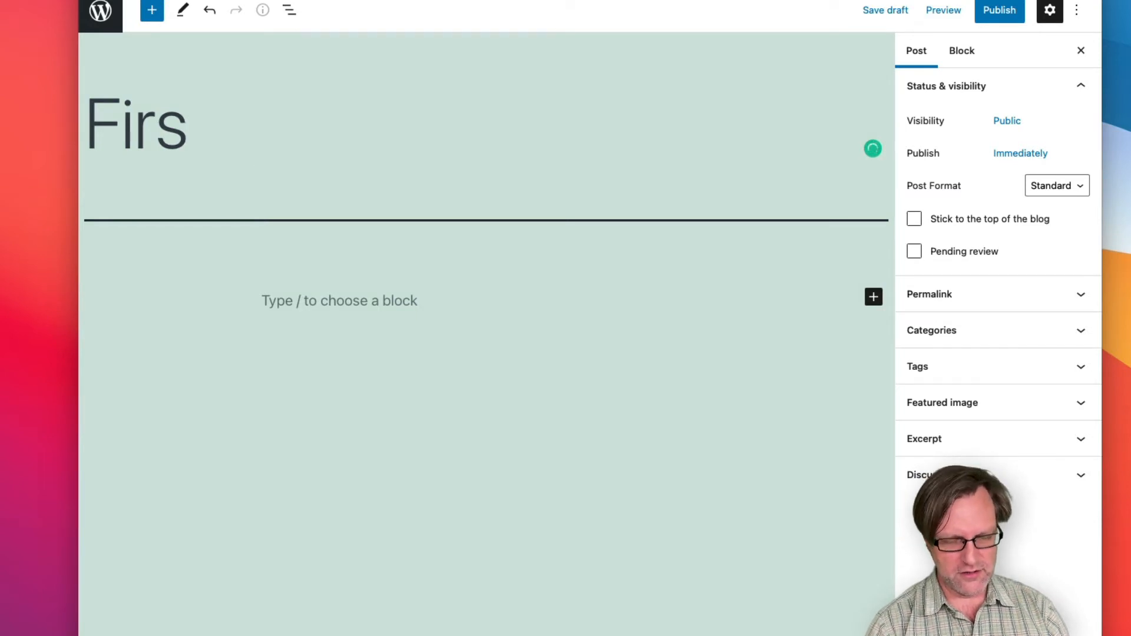
pyautogui.write('t')
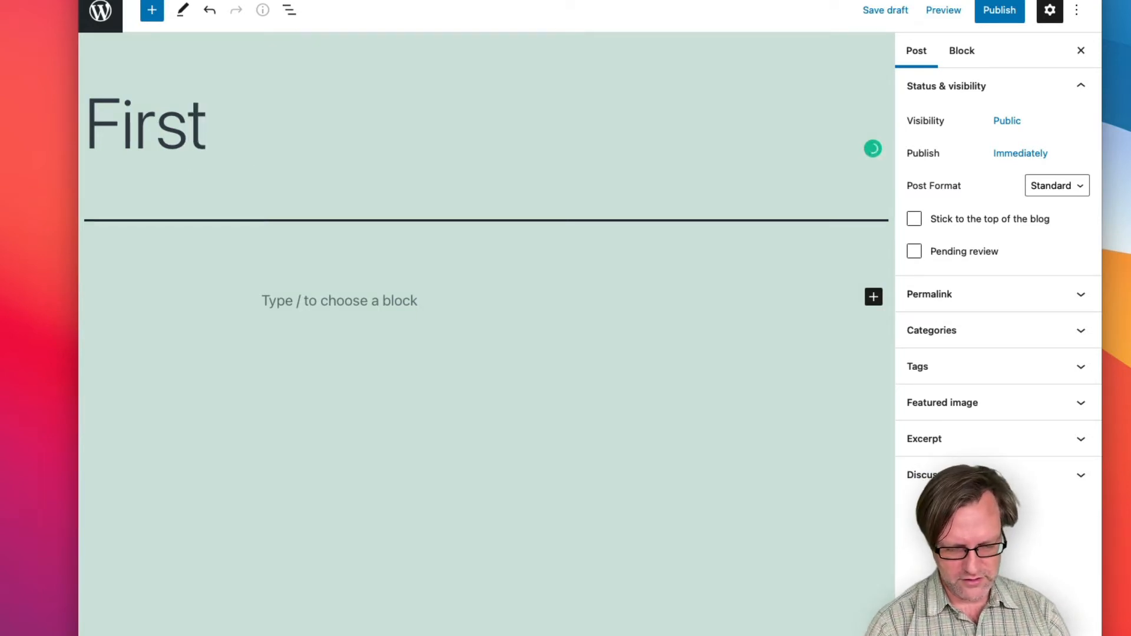
pyautogui.write('post eve')
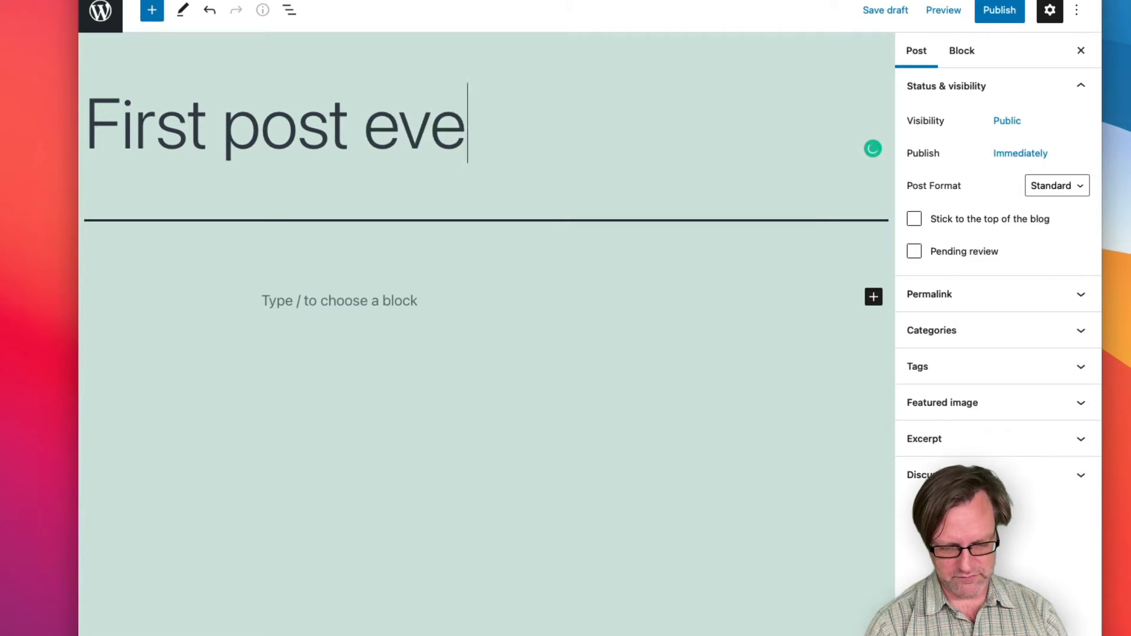
pyautogui.write('r')
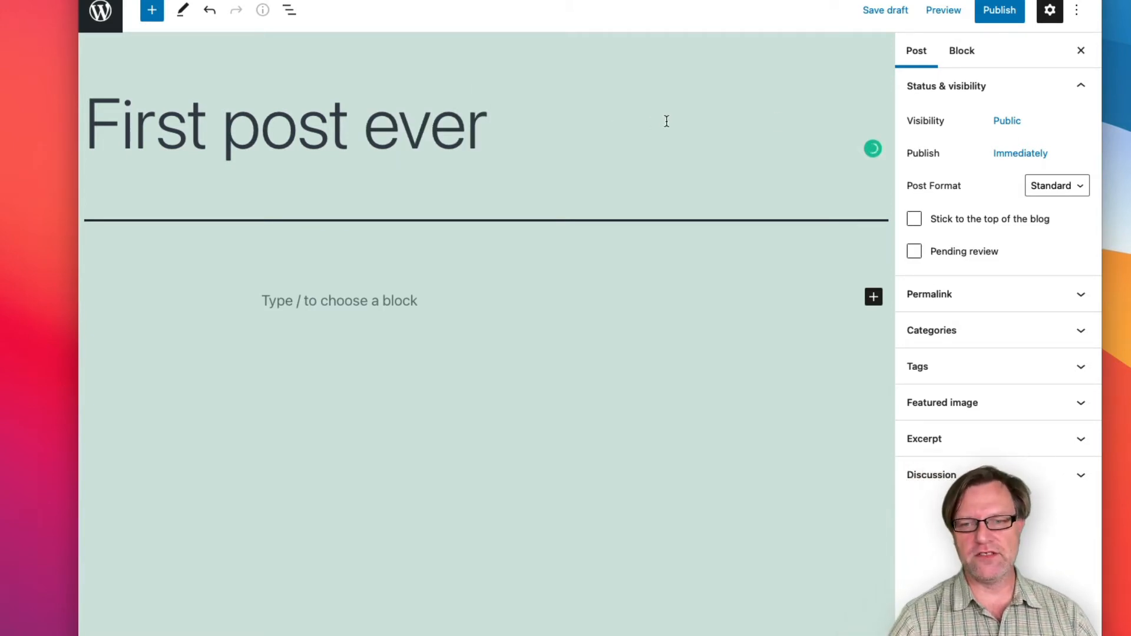
pyautogui.moveTo(899, 317)
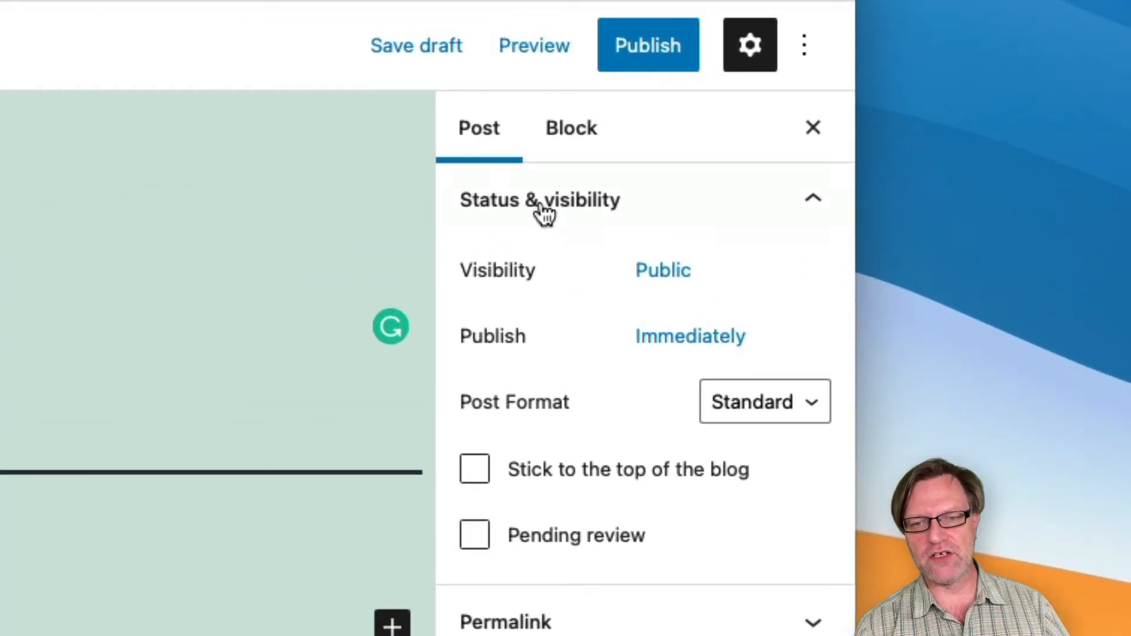
pyautogui.click(749, 45)
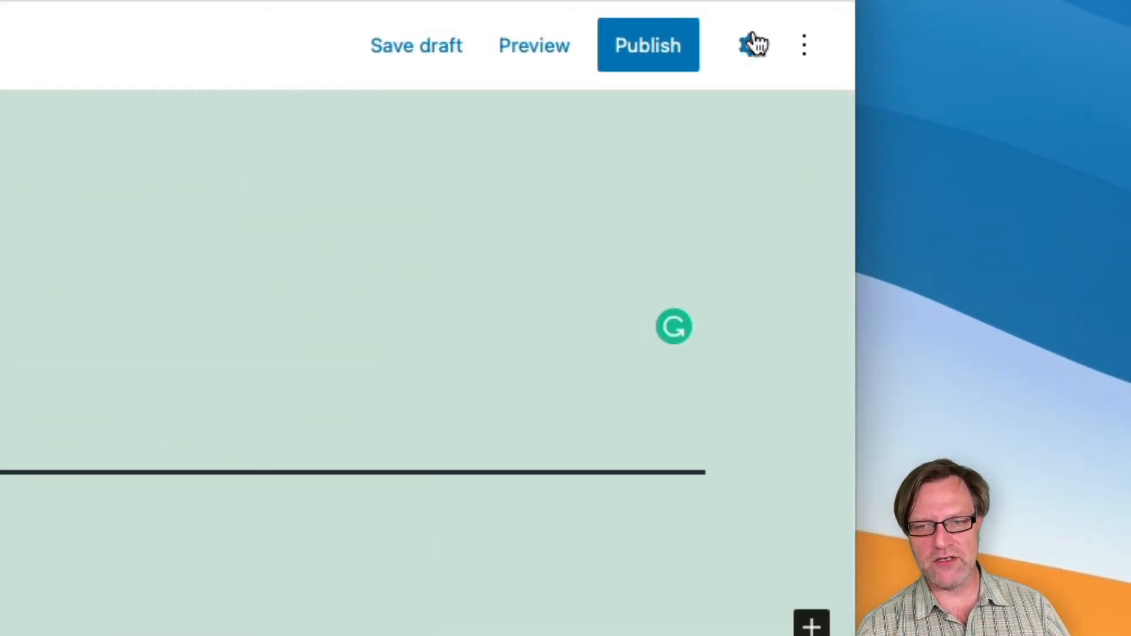
pyautogui.moveTo(752, 45)
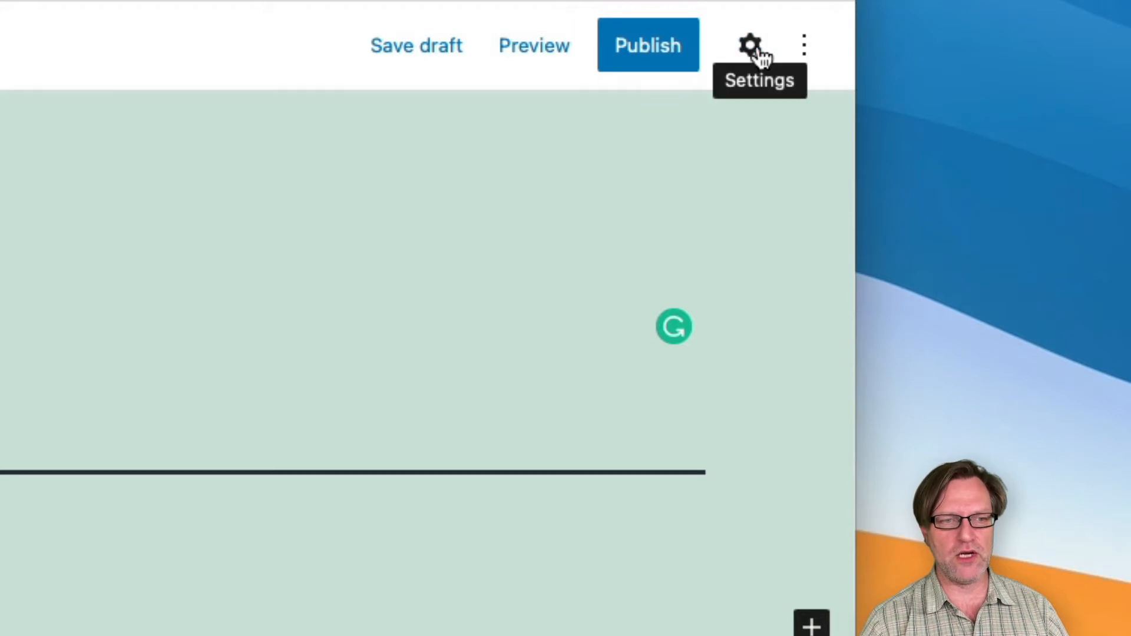
pyautogui.click(749, 45)
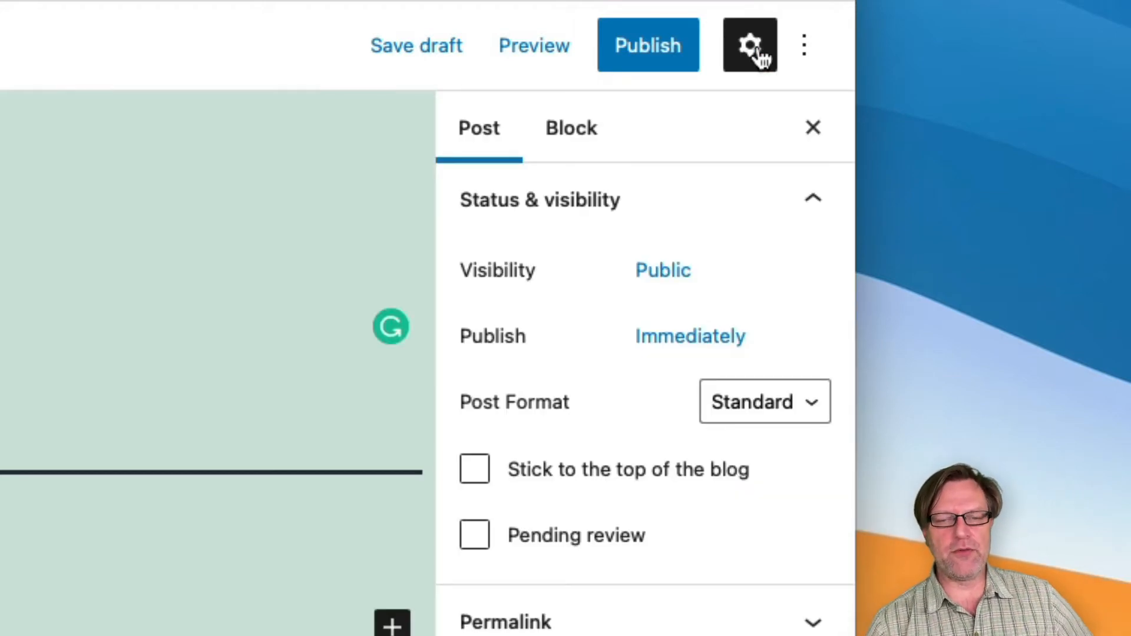
pyautogui.moveTo(656, 206)
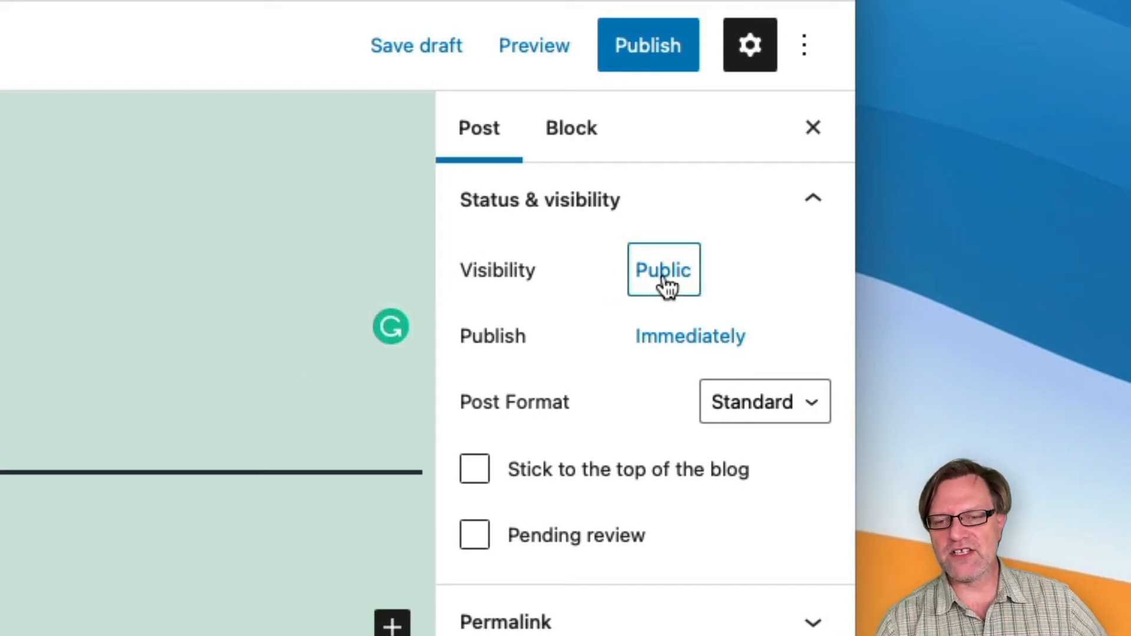
# Switch the post visibility to Password Protected after briefly choosing Private
pyautogui.click(662, 270)
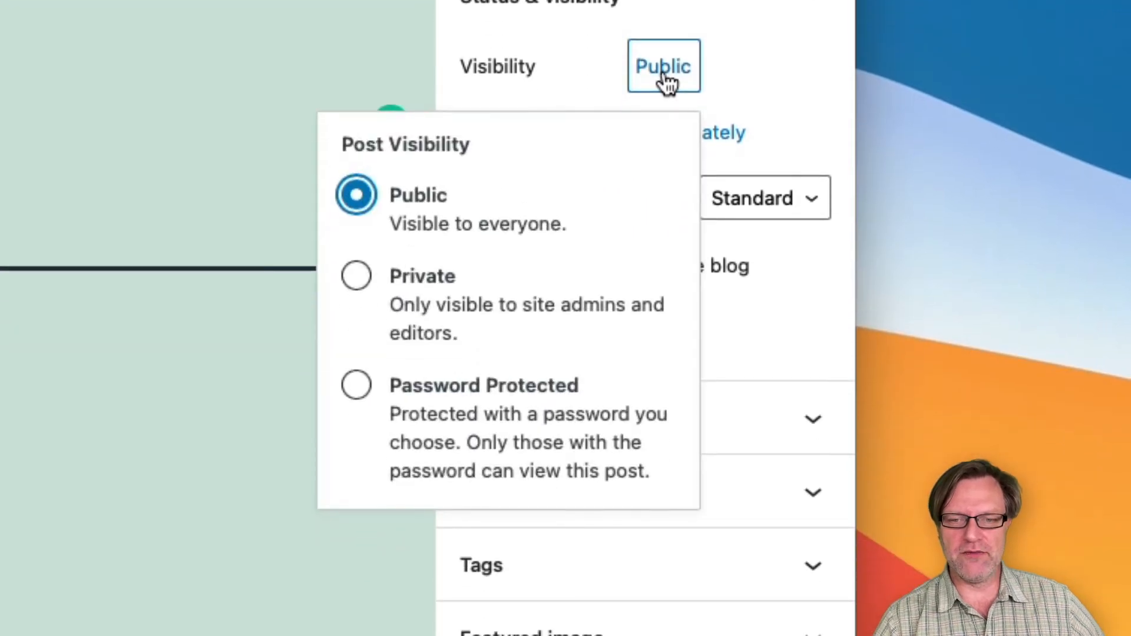
pyautogui.moveTo(421, 224)
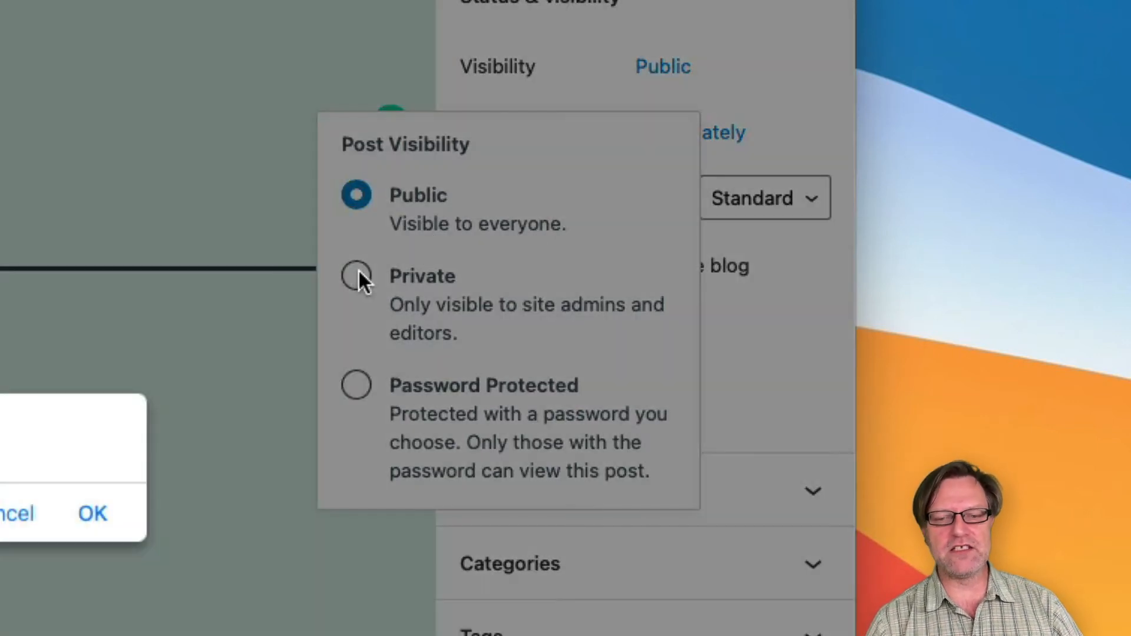
pyautogui.click(354, 282)
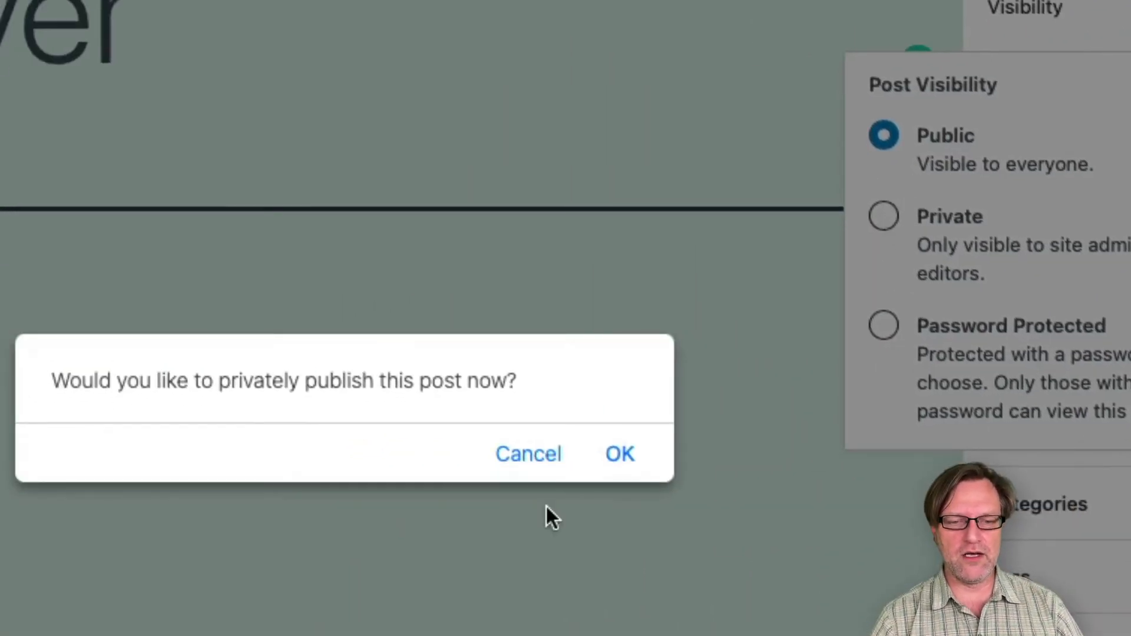
pyautogui.click(619, 454)
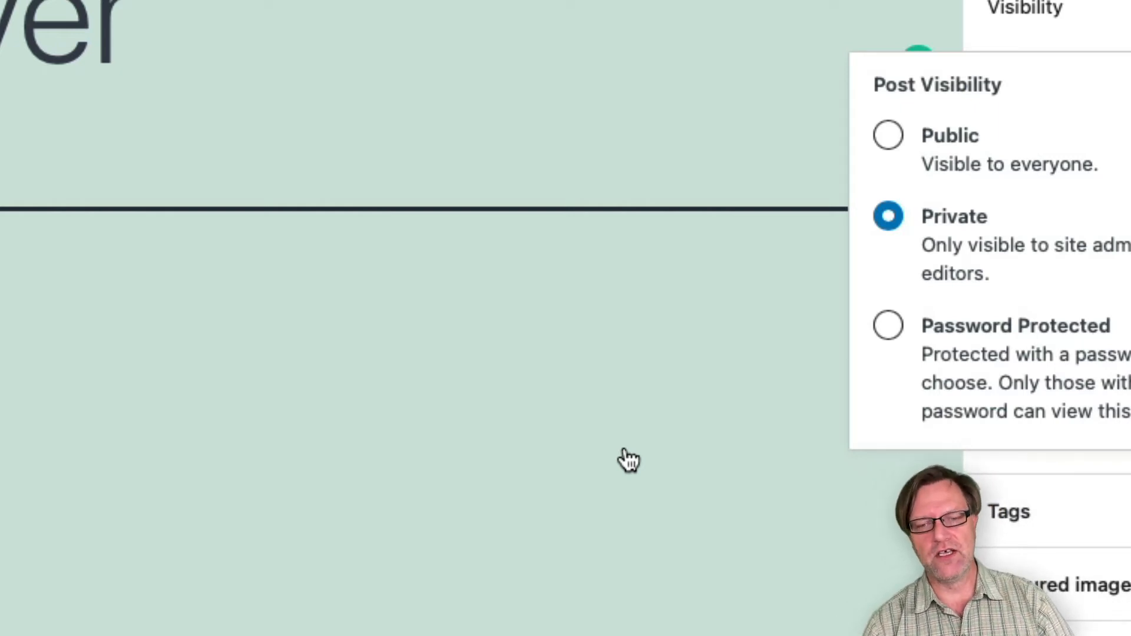
pyautogui.click(887, 325)
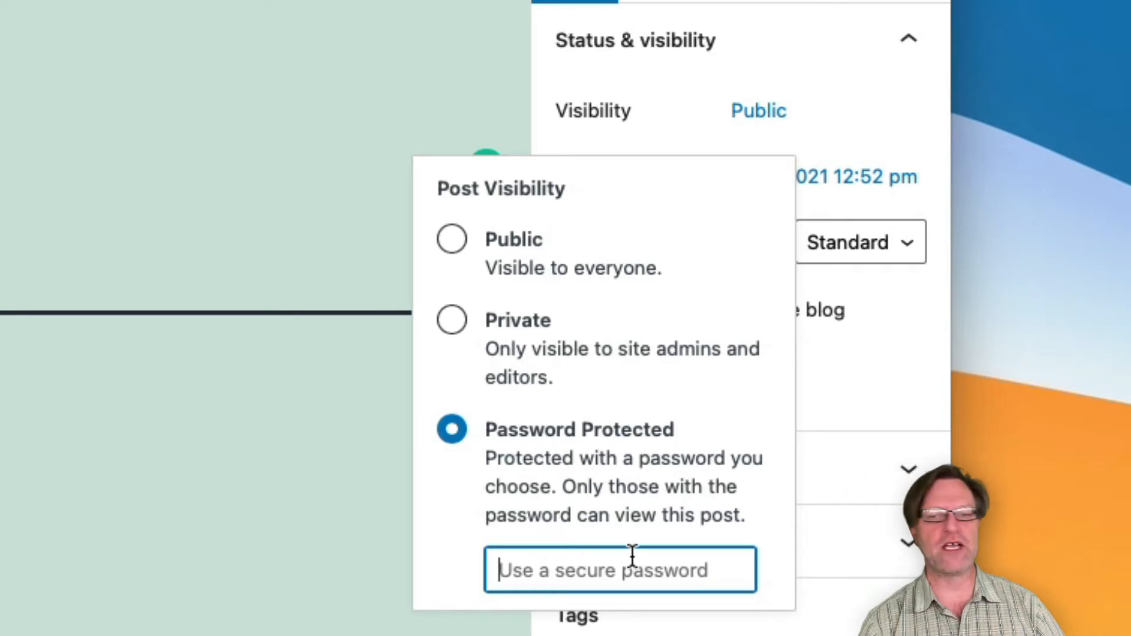
# Close the visibility choices so the post stays Public, then open the September 6, 2021 publish date
pyautogui.click(450, 239)
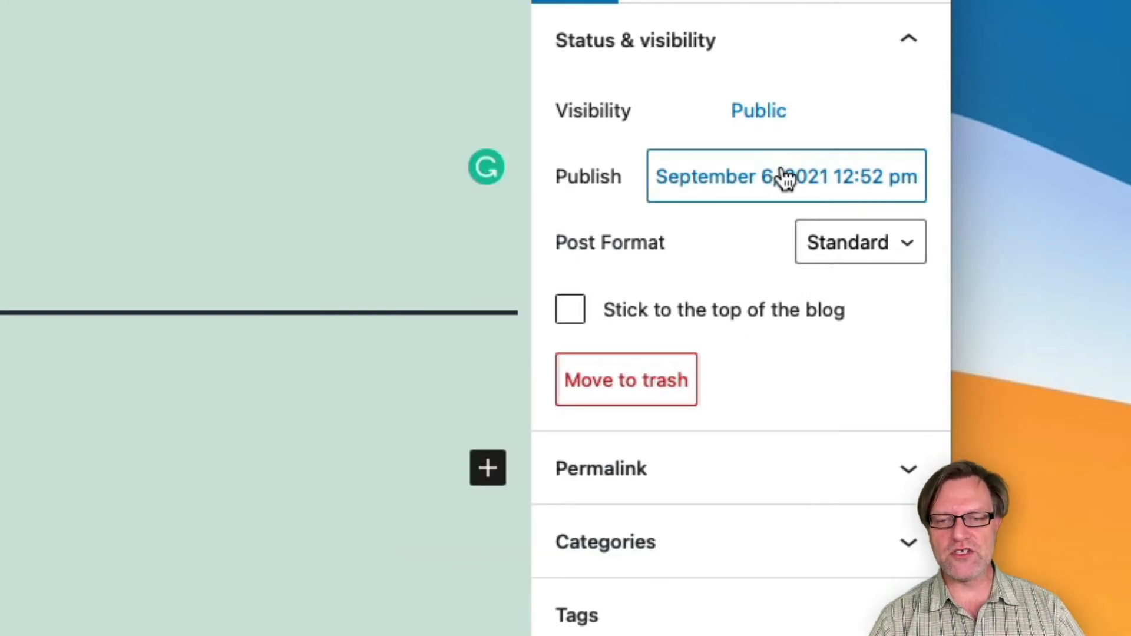
pyautogui.click(785, 177)
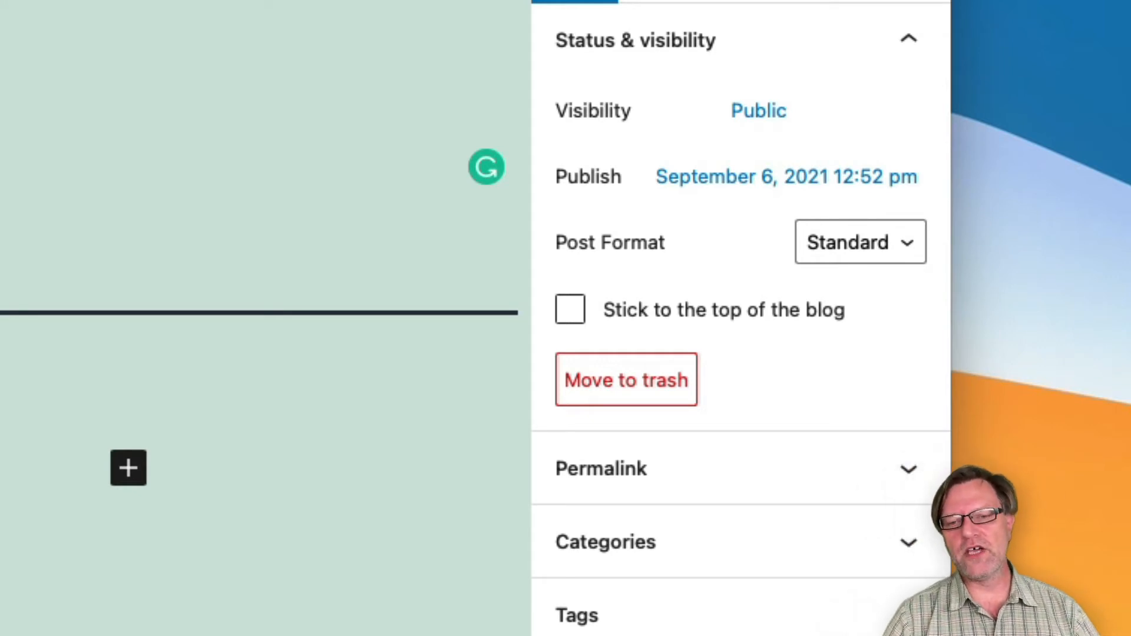
pyautogui.moveTo(995, 202)
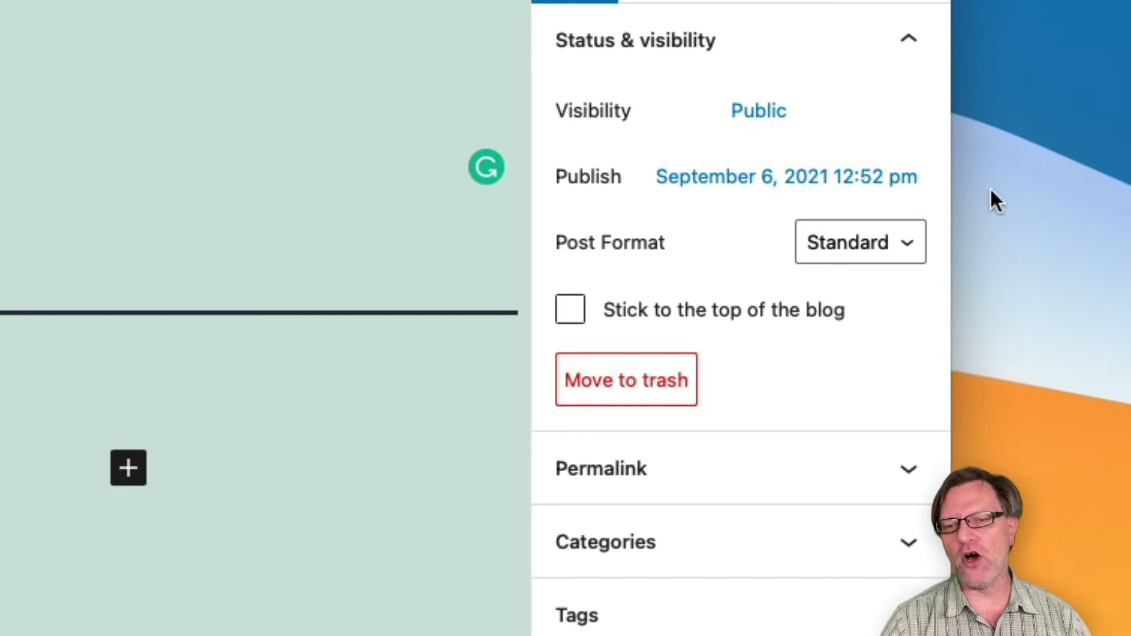
pyautogui.click(858, 242)
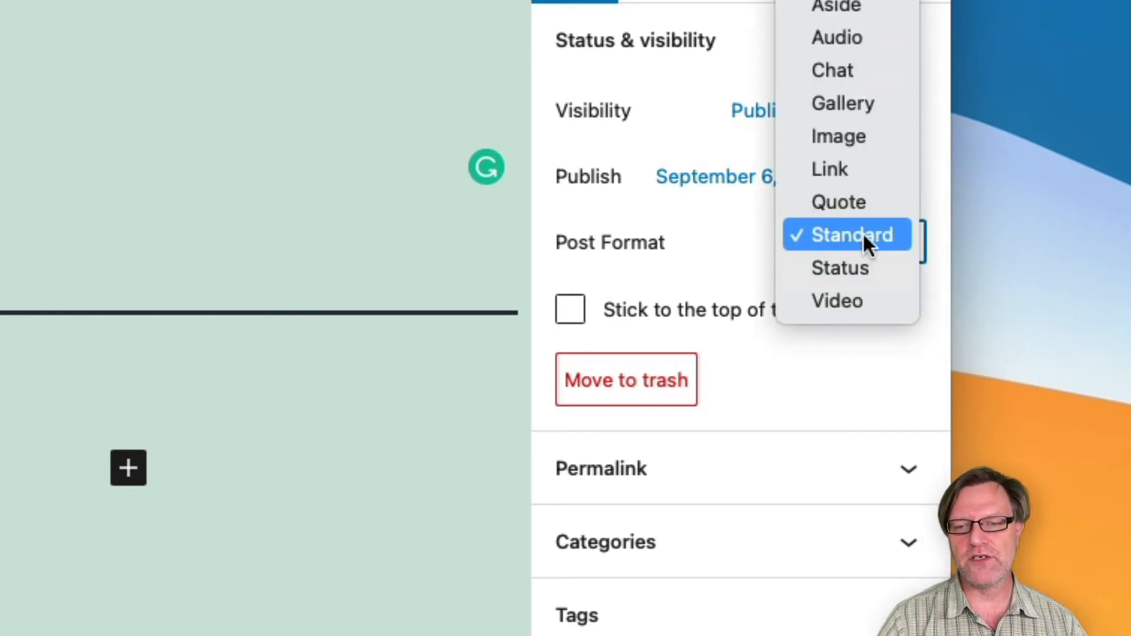
pyautogui.moveTo(840, 267)
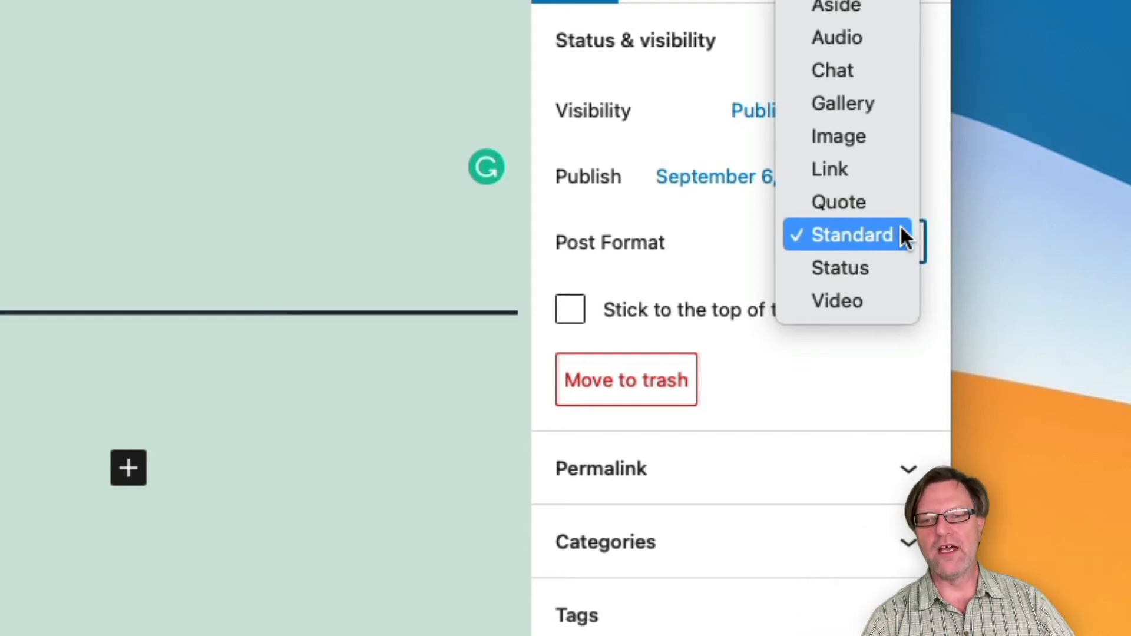
pyautogui.click(851, 234)
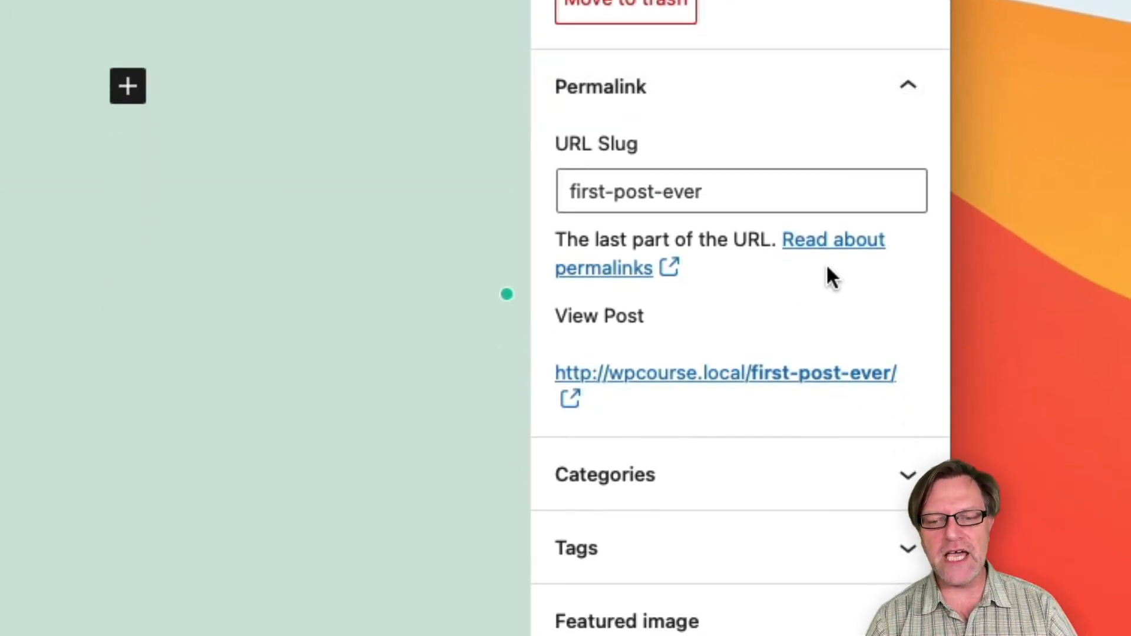
pyautogui.moveTo(829, 267)
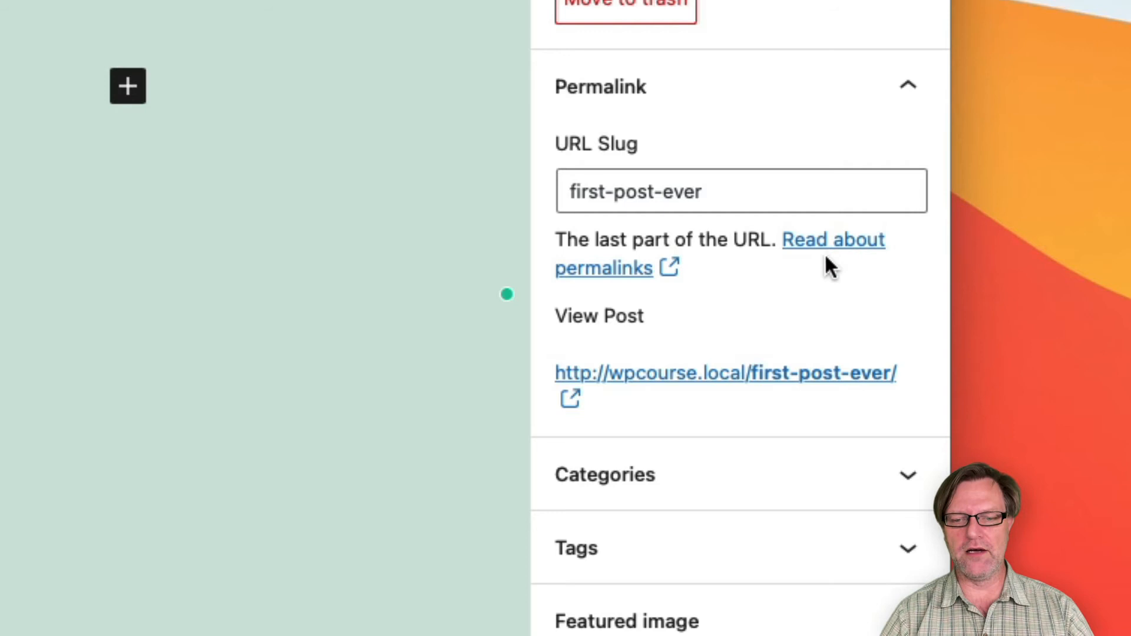
pyautogui.moveTo(909, 147)
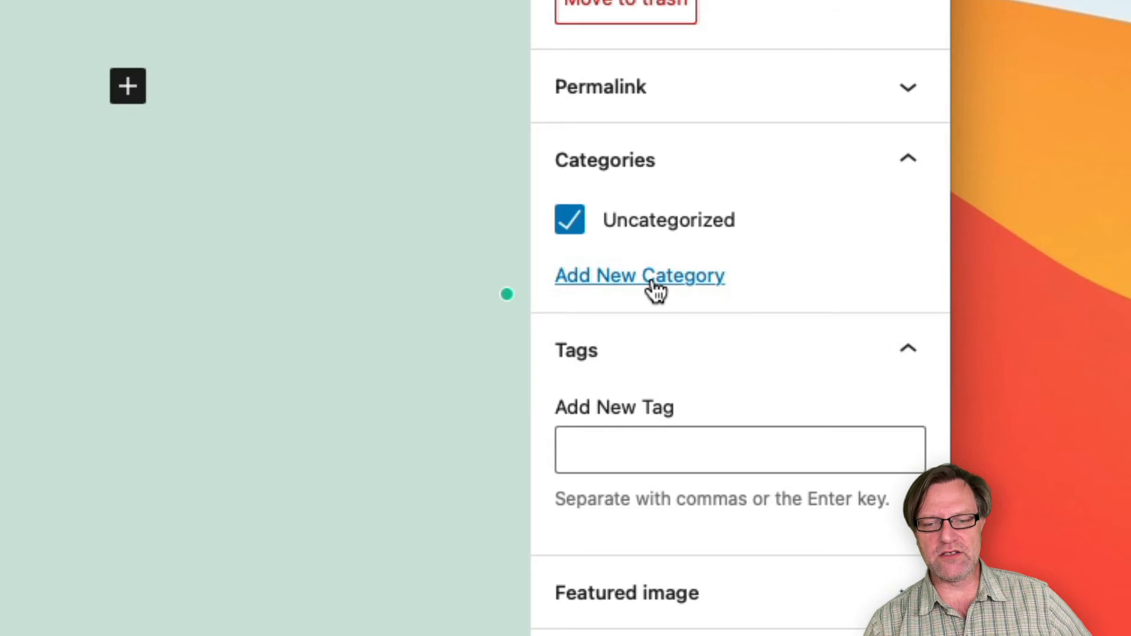
# Add a new 'Women' category to the post
pyautogui.click(639, 276)
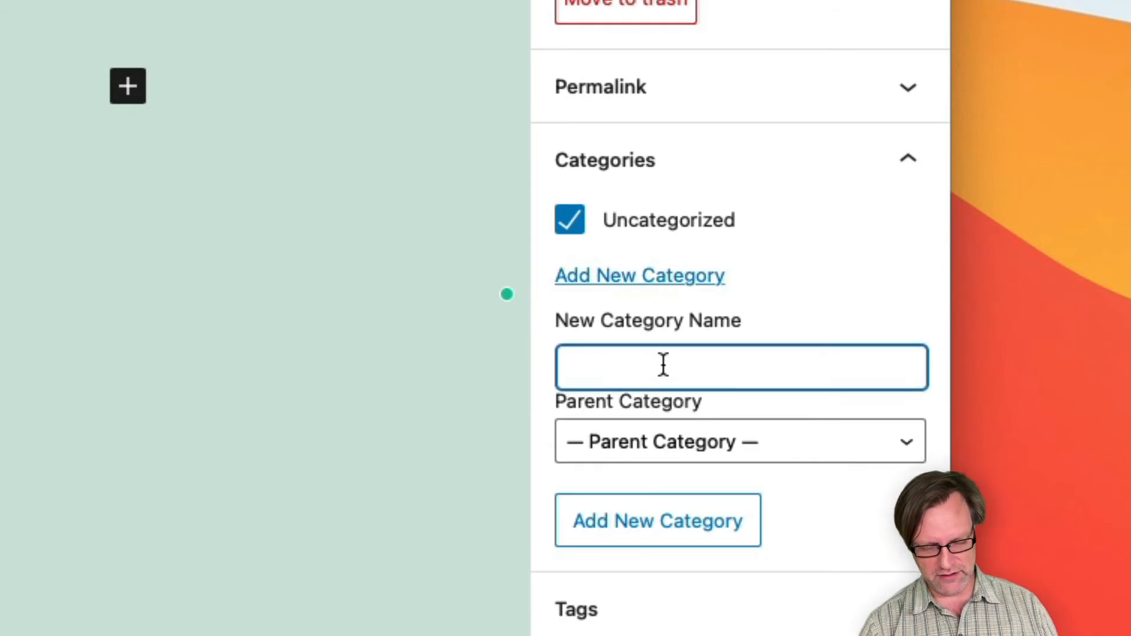
pyautogui.write('Wem')
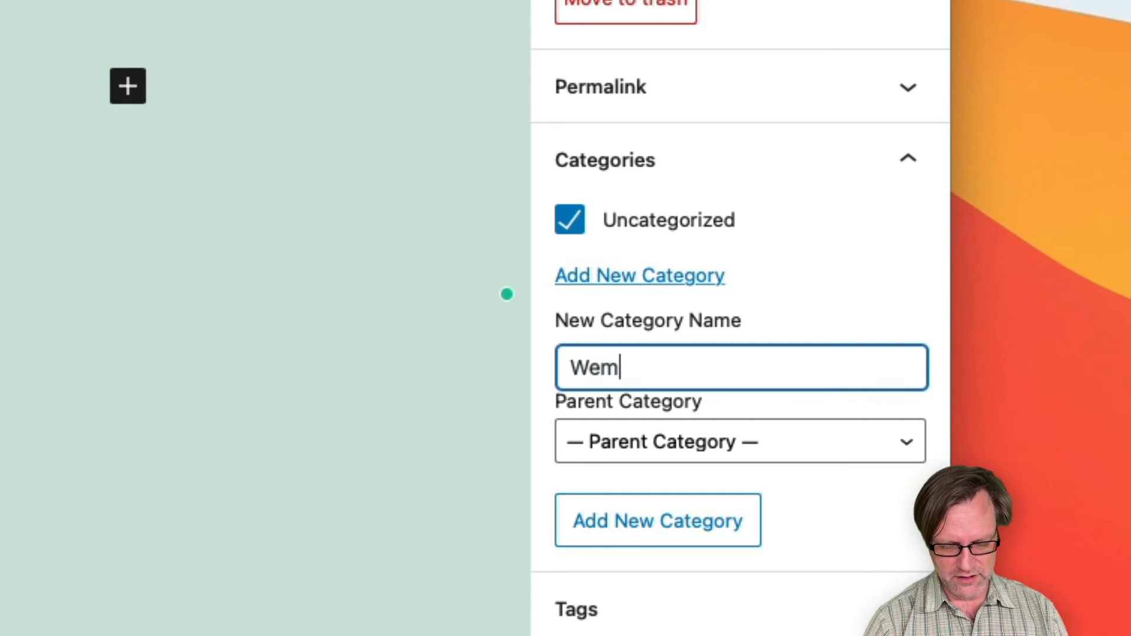
pyautogui.write('en')
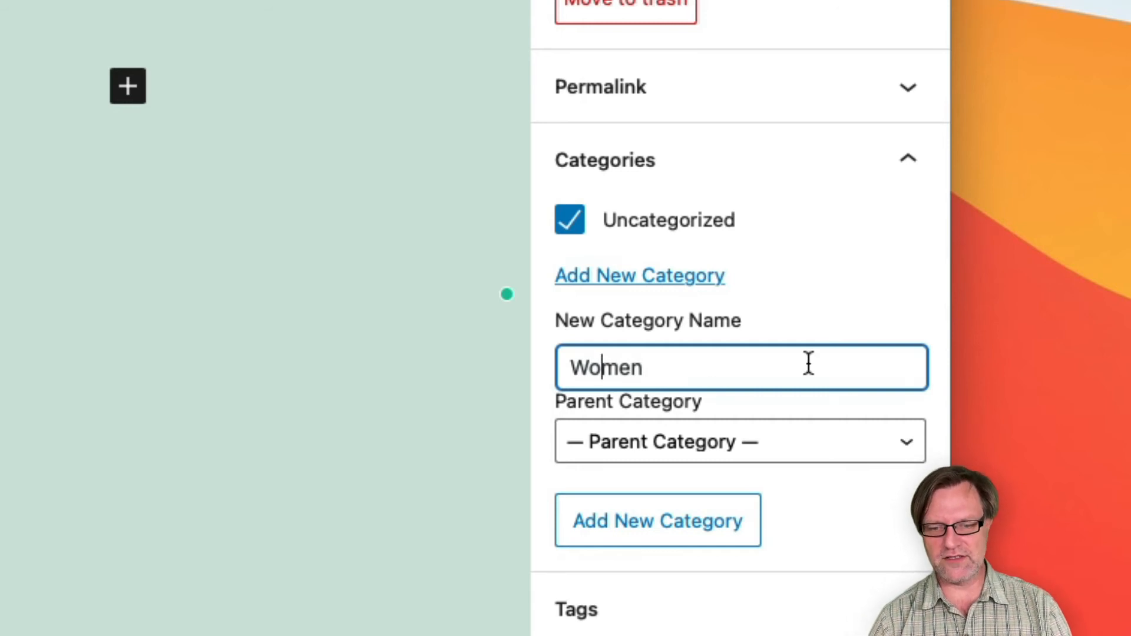
pyautogui.click(656, 520)
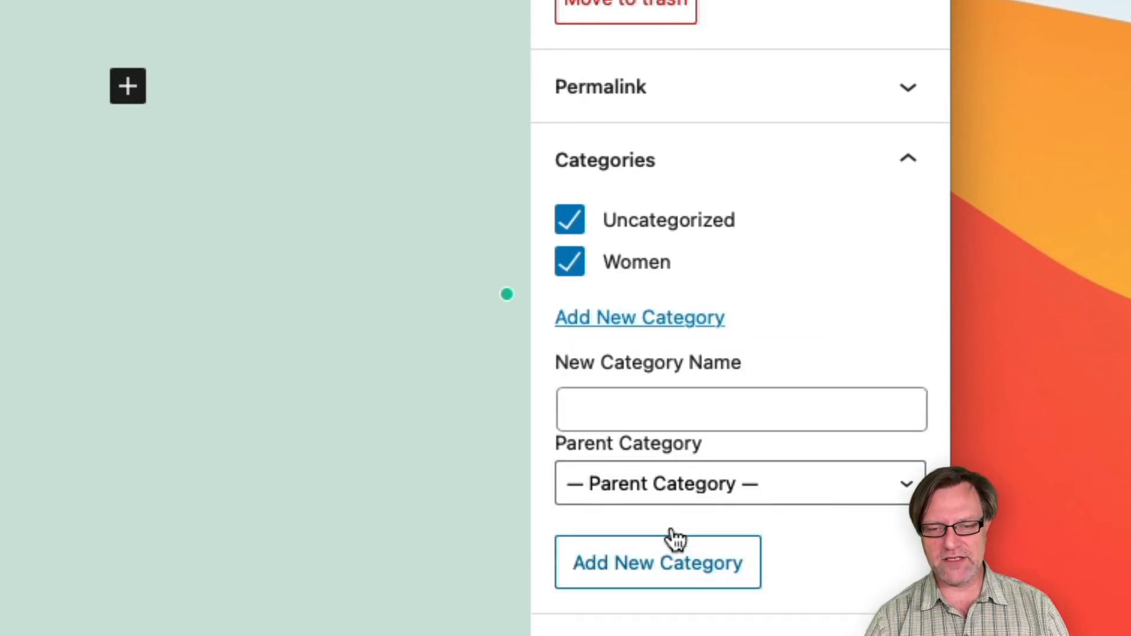
pyautogui.moveTo(659, 494)
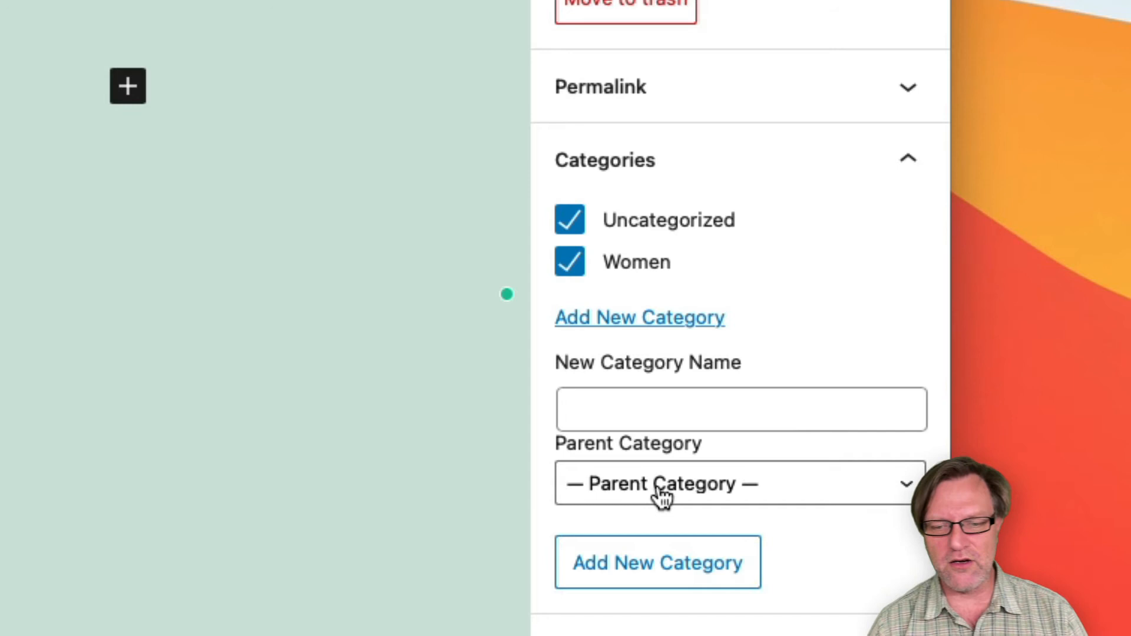
# Enter a 'Tops' category name with Women as its parent category
pyautogui.click(740, 408)
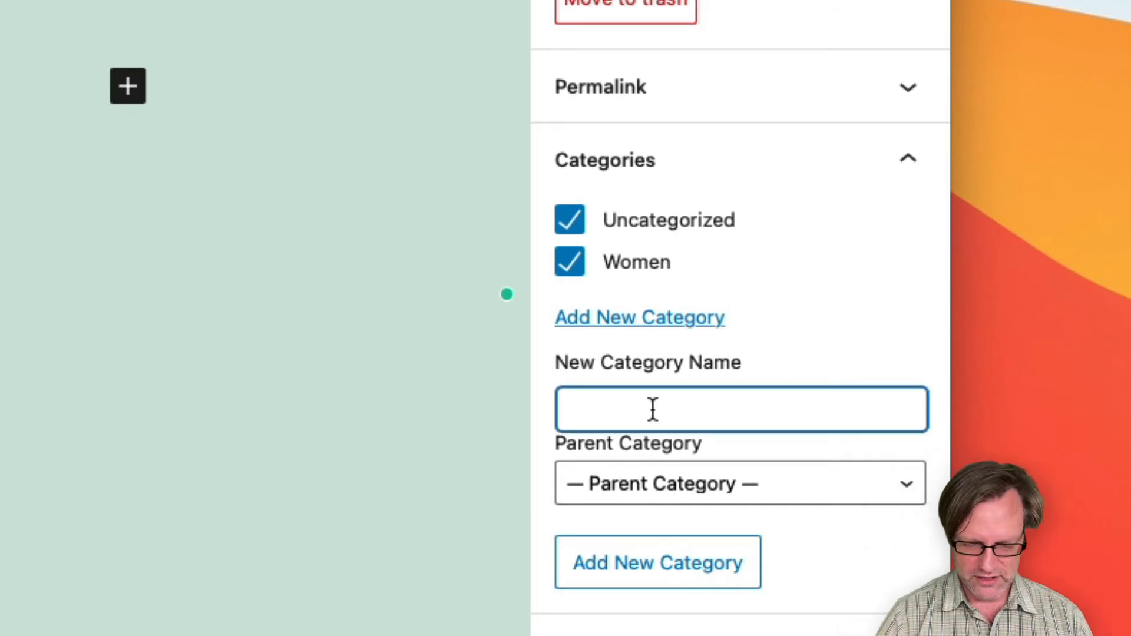
pyautogui.write('Tops')
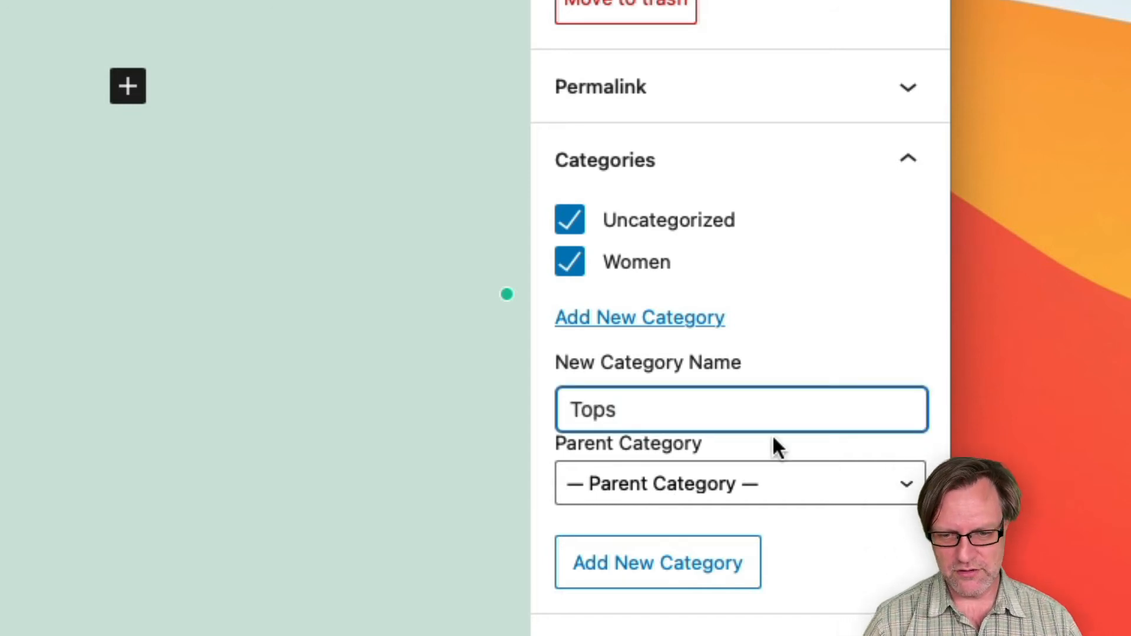
pyautogui.click(739, 483)
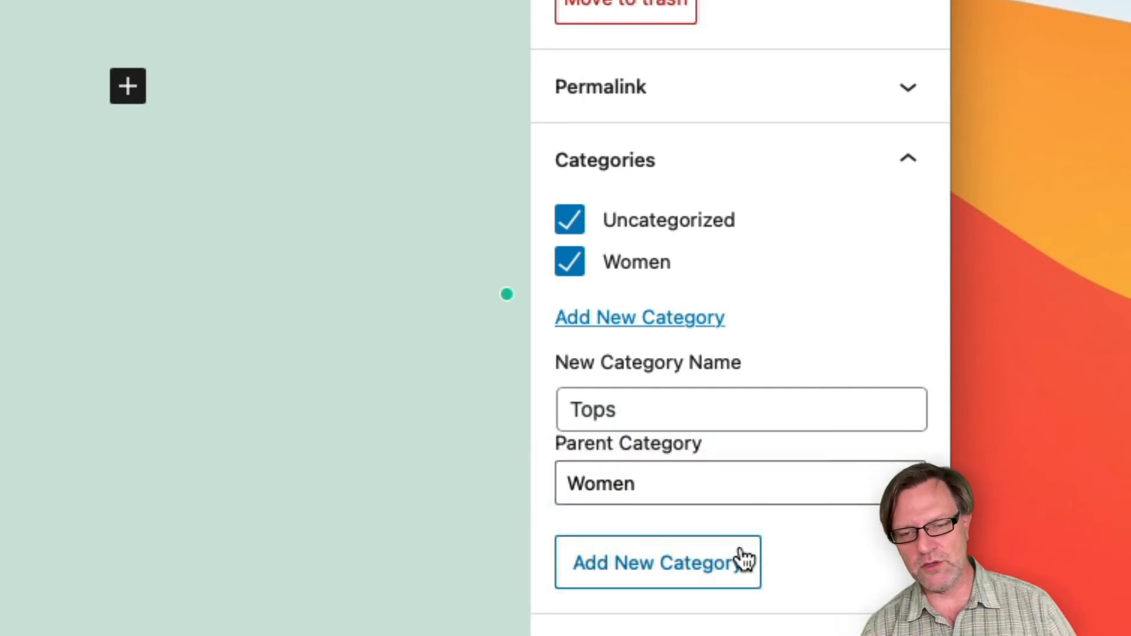
# Add the Tops category nested under Women, checked for this post
pyautogui.click(657, 562)
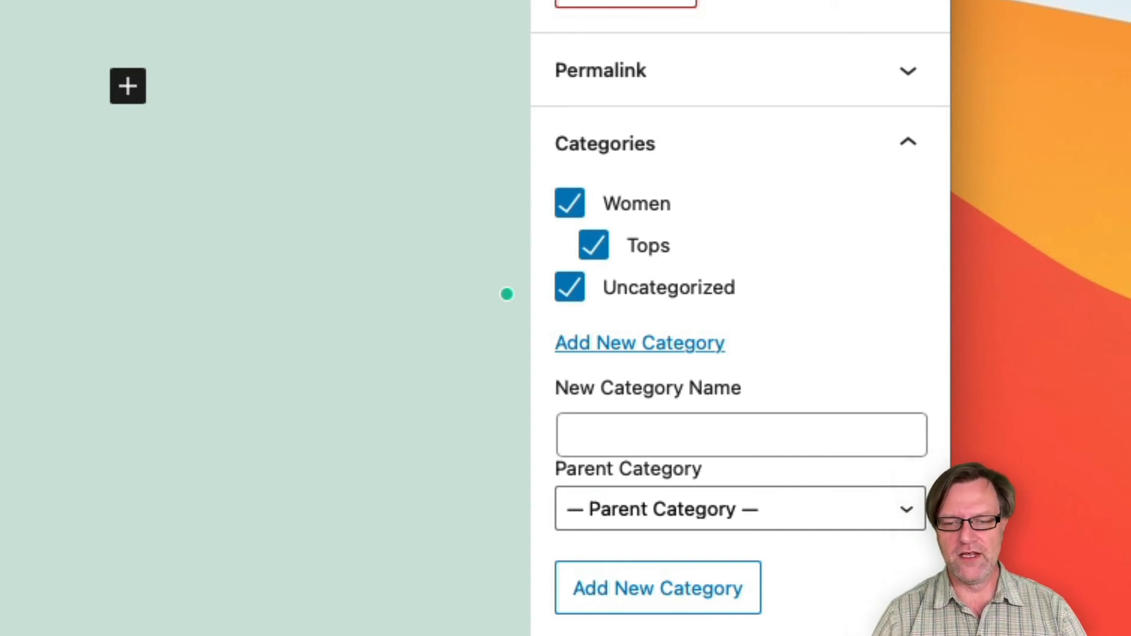
# Uncheck Uncategorized, keeping Women and Tops, and collapse the Categories panel
pyautogui.click(569, 287)
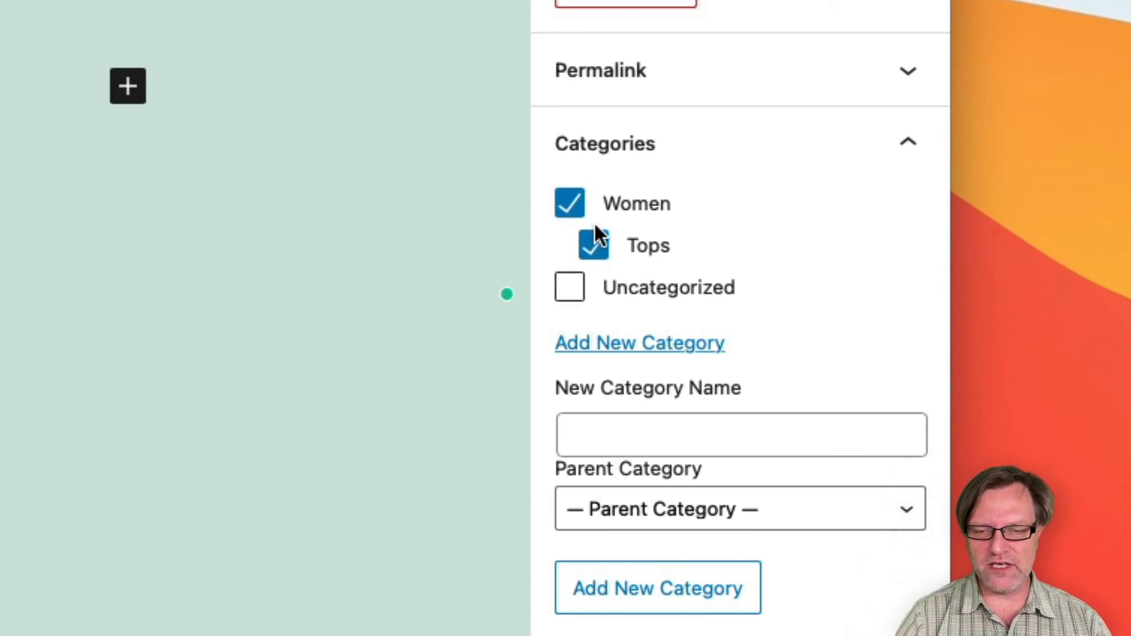
pyautogui.click(569, 203)
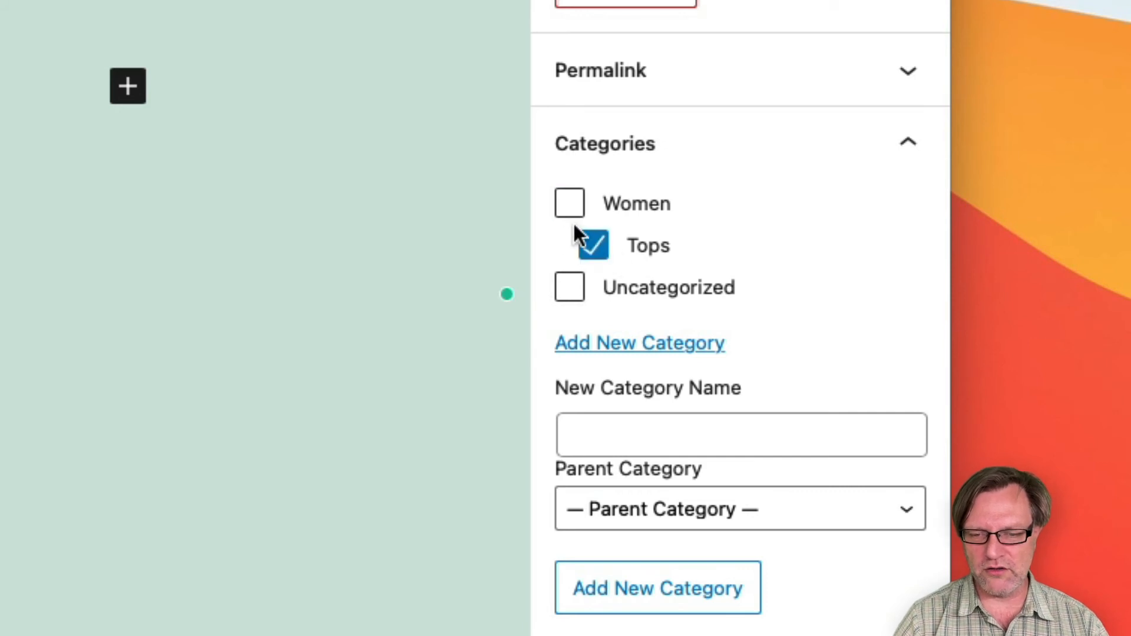
pyautogui.click(569, 203)
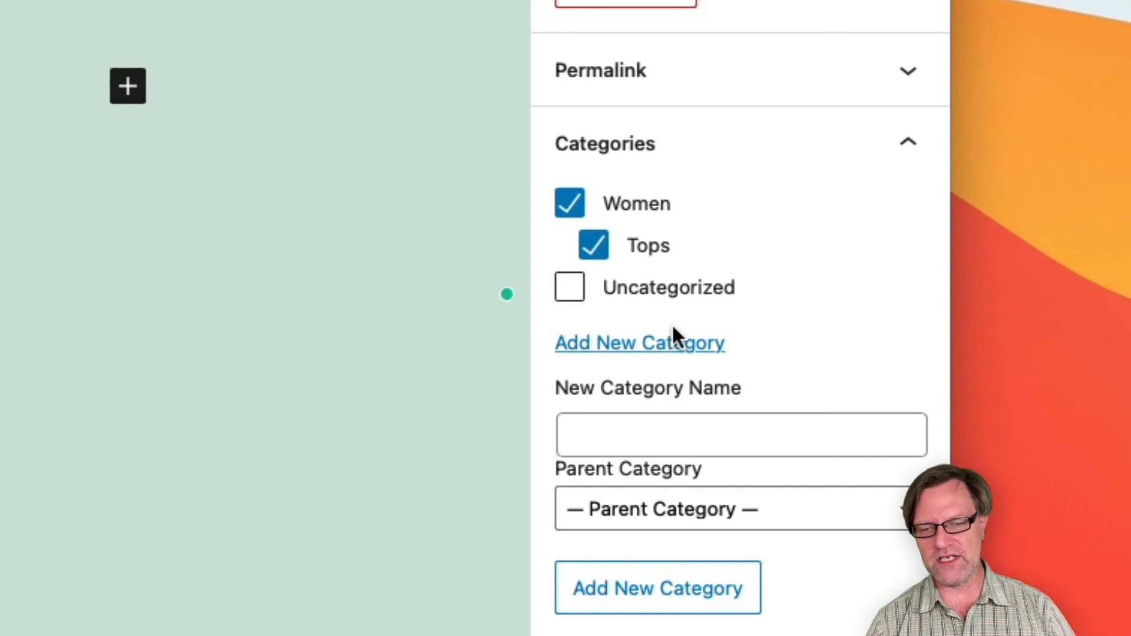
pyautogui.click(568, 203)
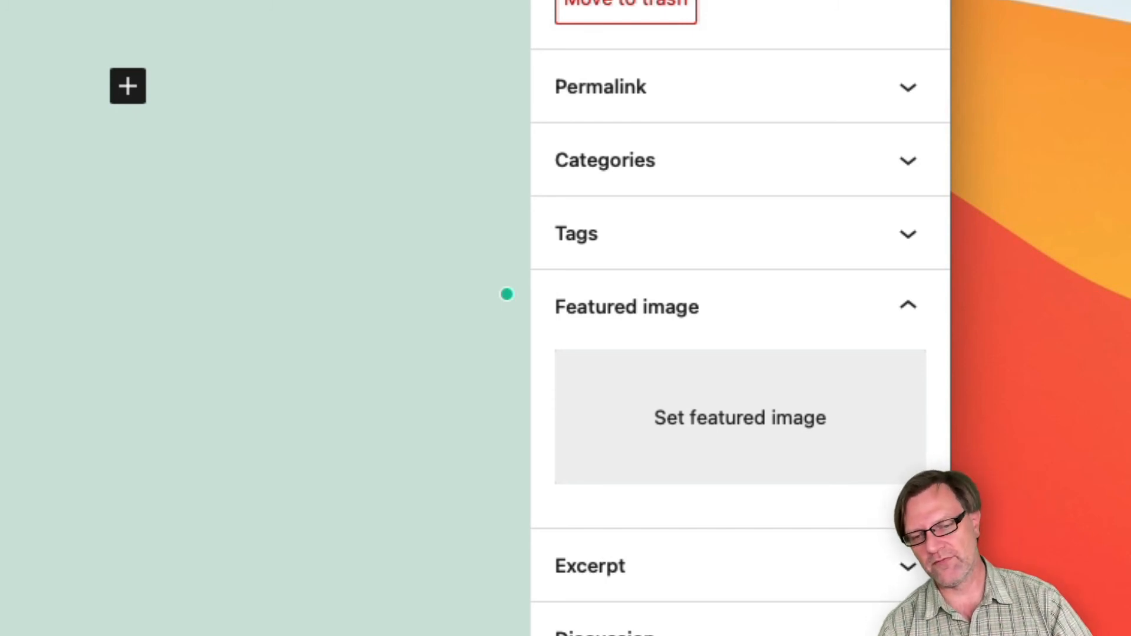
# Collapse the Featured image panel, leaving Excerpt, Discussion and all other sections closed
pyautogui.click(738, 306)
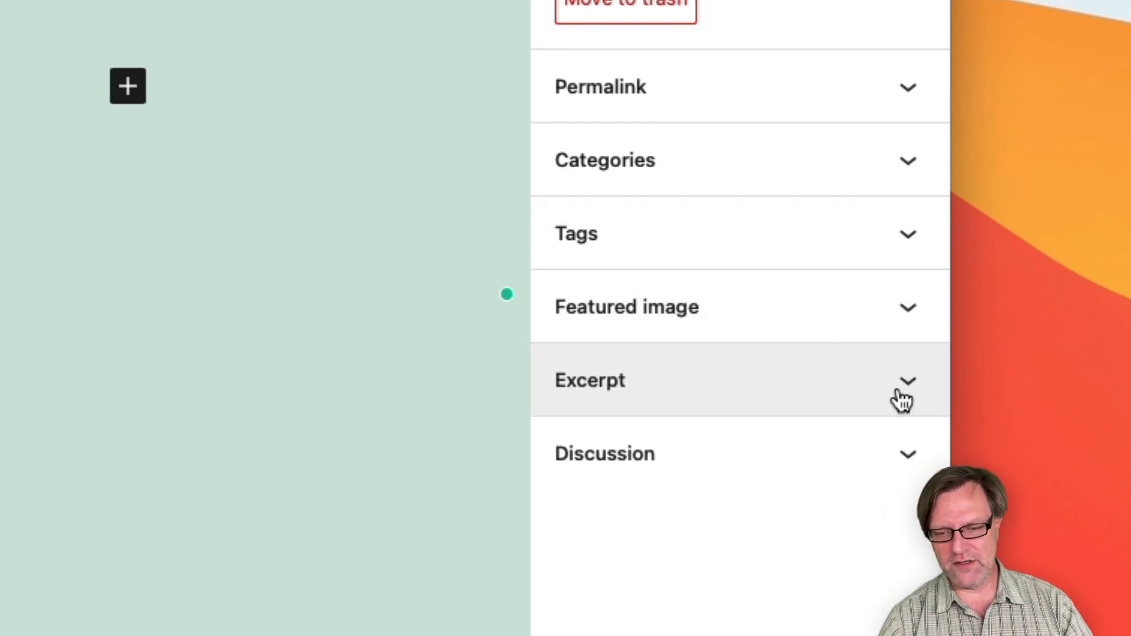
pyautogui.click(908, 380)
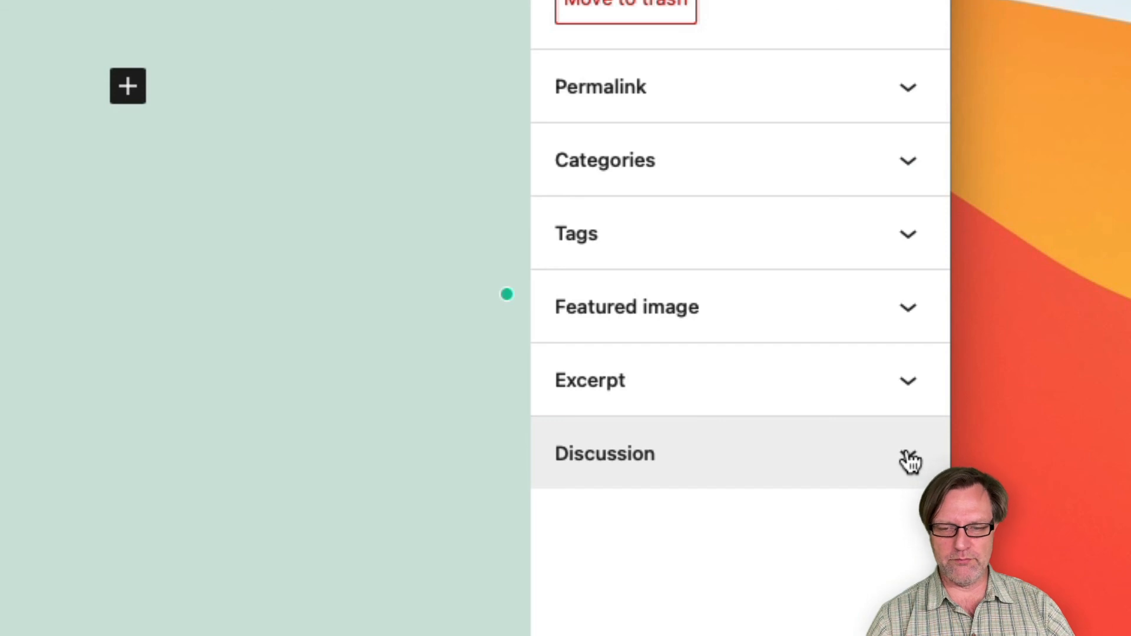
# Update the post and return to the All Posts list showing 'First post ever'
pyautogui.scroll(3)
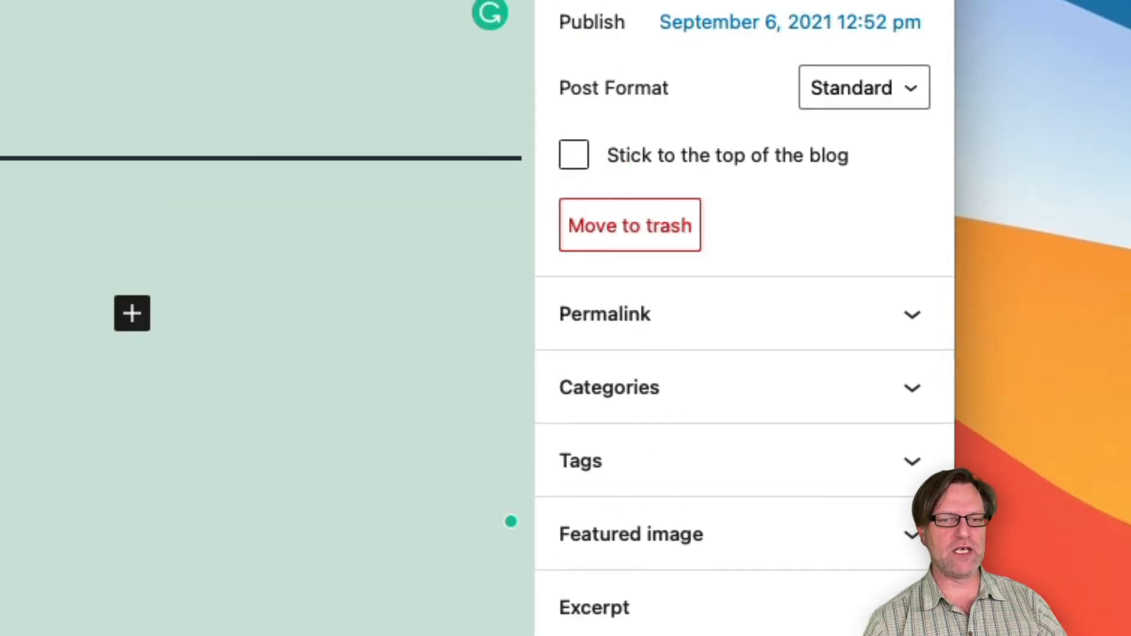
pyautogui.scroll(3)
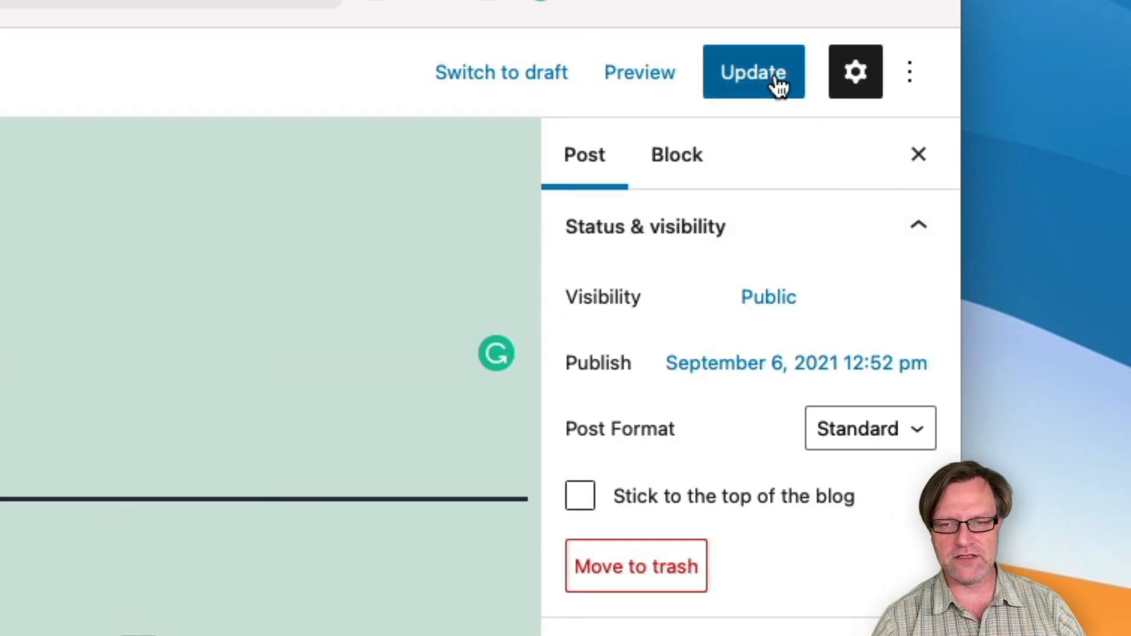
pyautogui.click(752, 72)
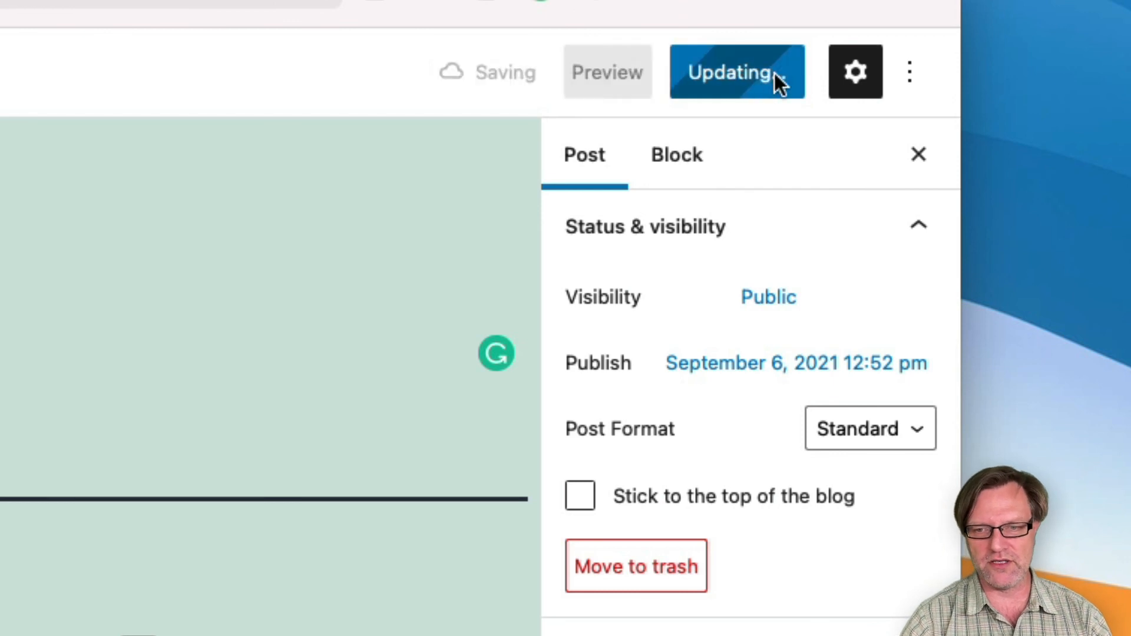
pyautogui.click(736, 71)
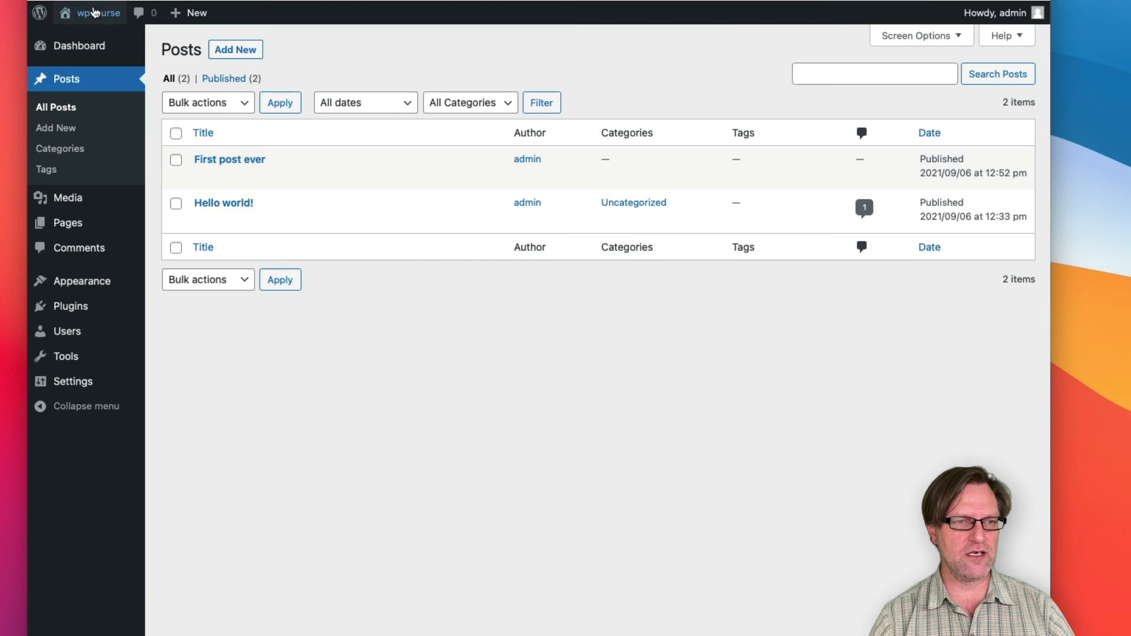
# Visit the wpcourse front page, where 'First post ever' appears above 'Hello world!'
pyautogui.click(99, 13)
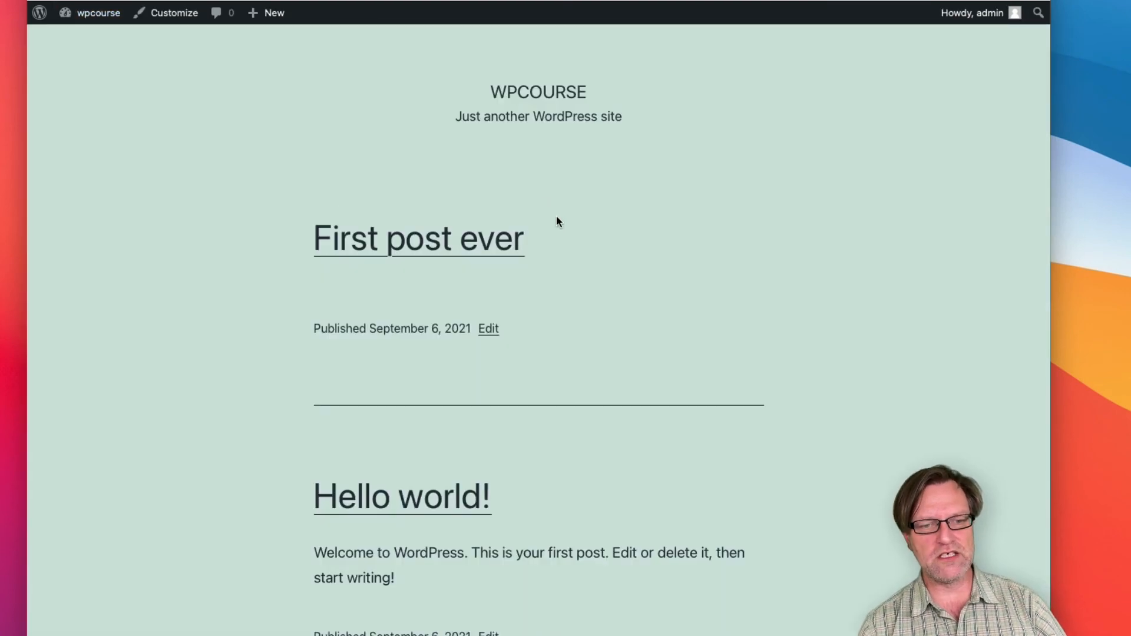
pyautogui.moveTo(424, 262)
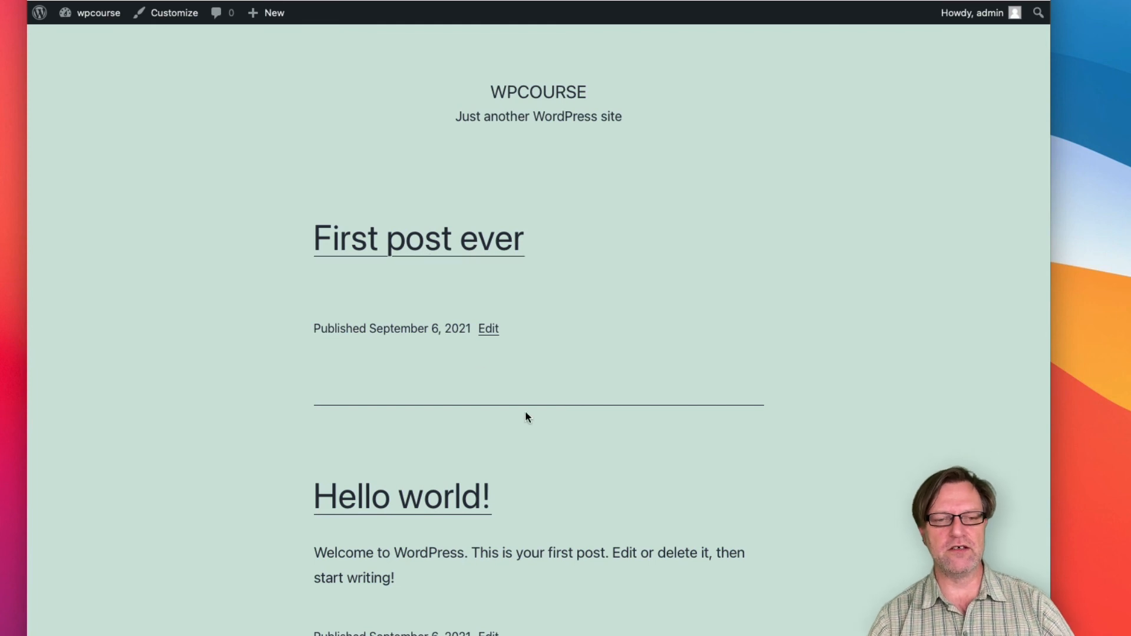
pyautogui.moveTo(542, 422)
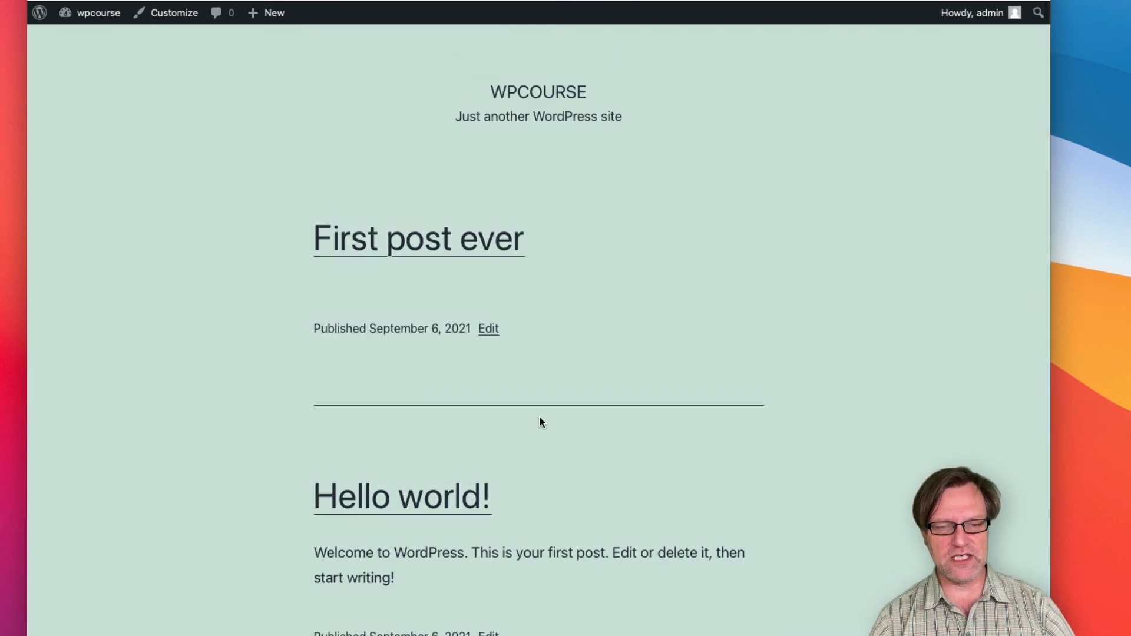